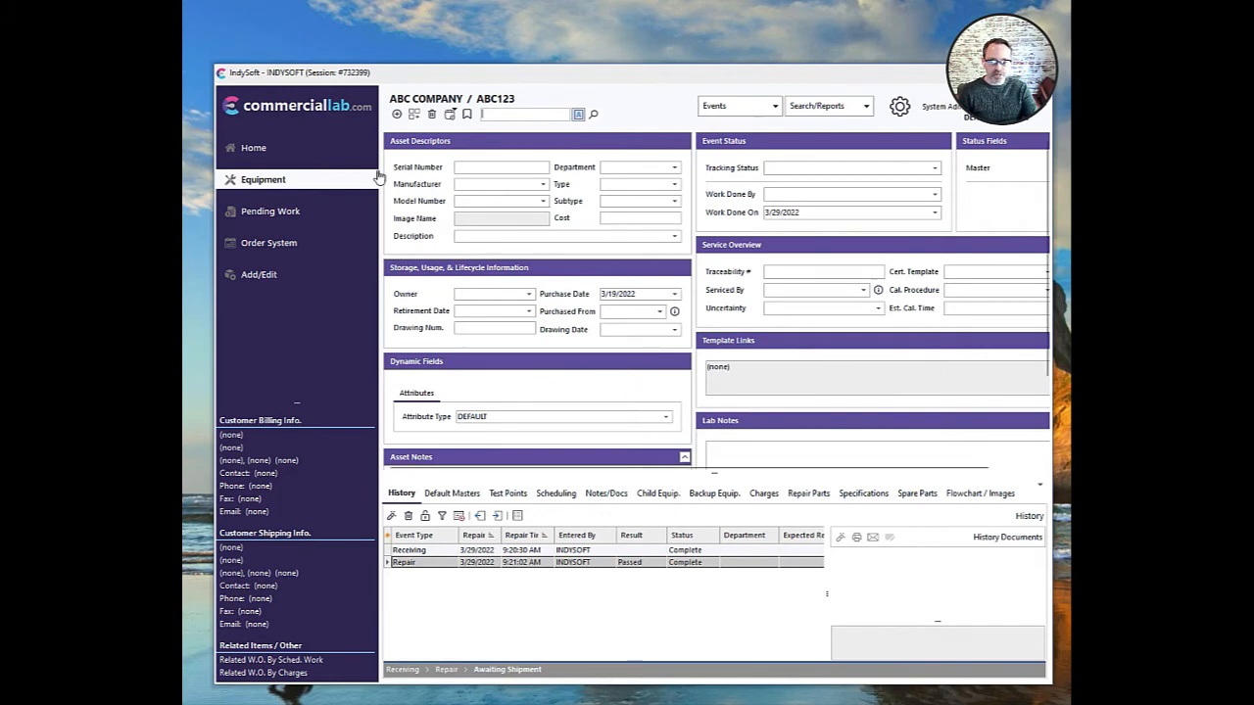
# Visit Home and the equipment record, then go to the System Admin page
pyautogui.click(253, 146)
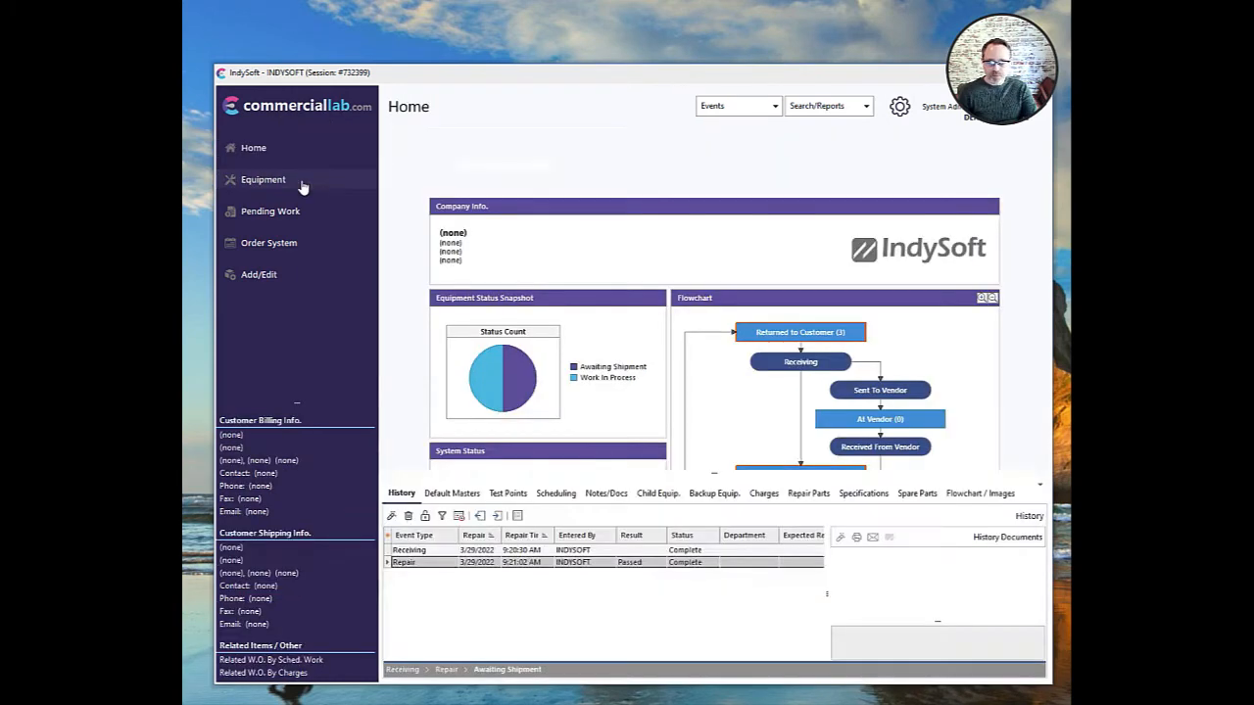
pyautogui.click(263, 180)
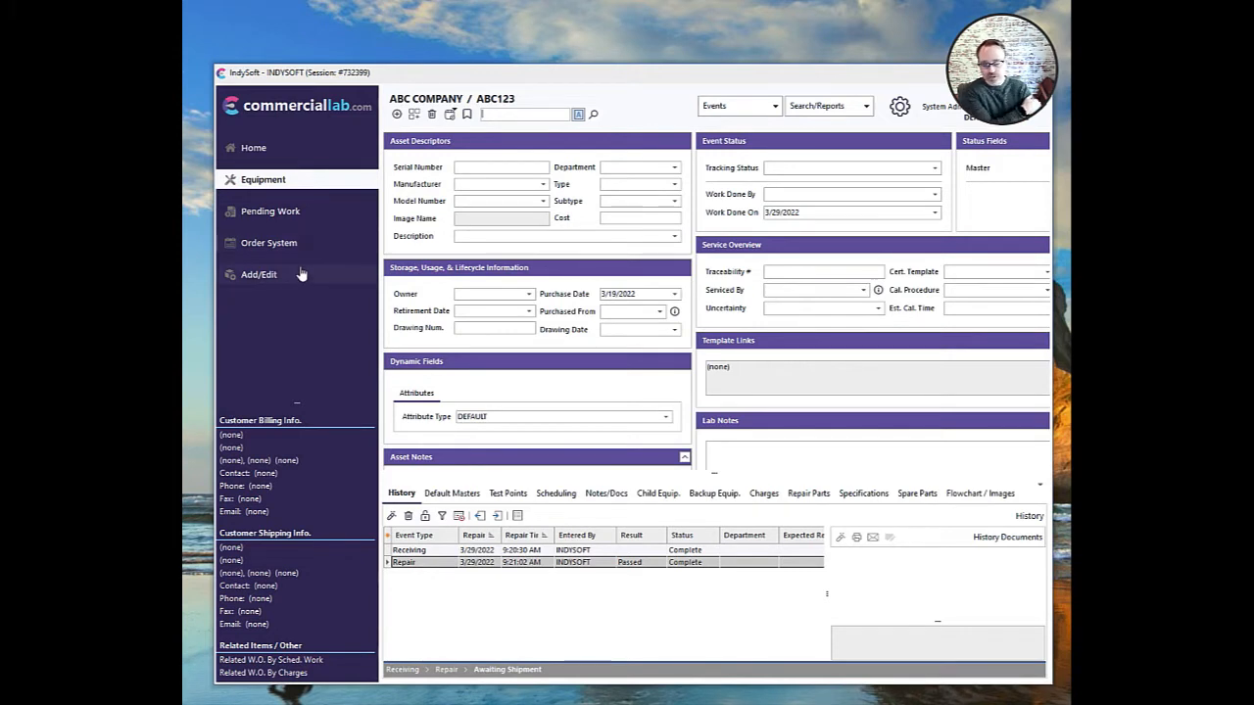
pyautogui.moveTo(313, 287)
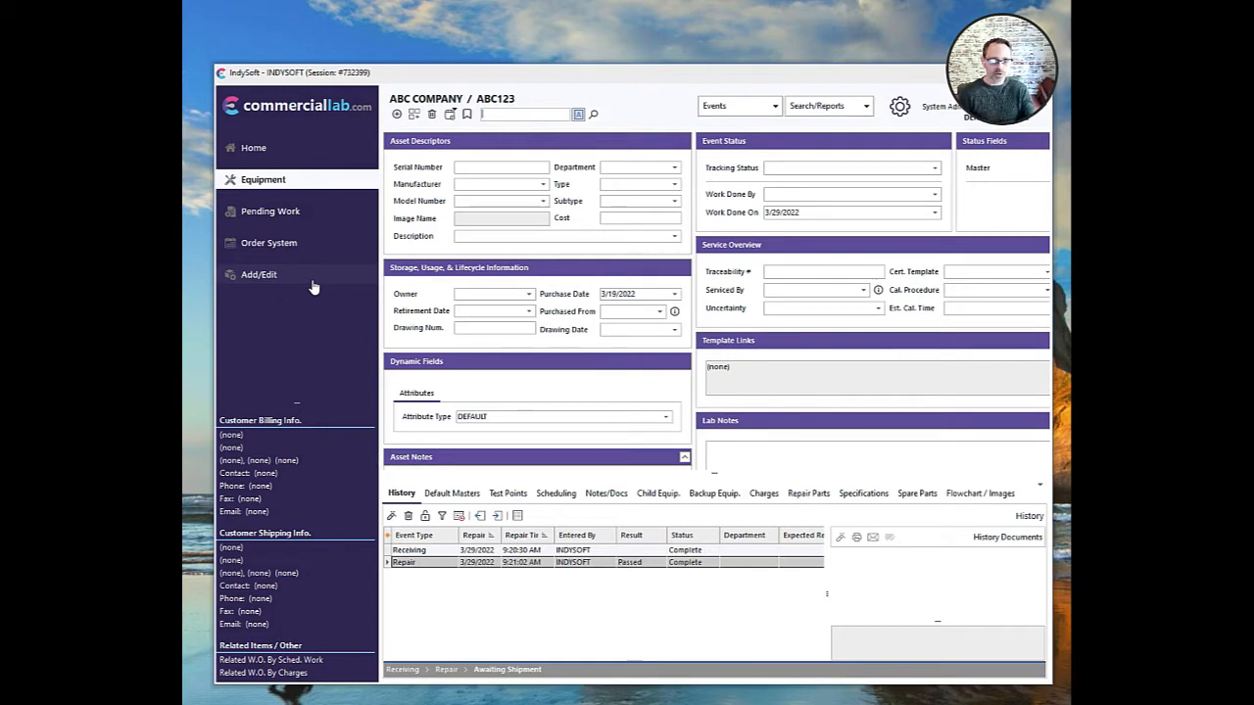
pyautogui.click(253, 147)
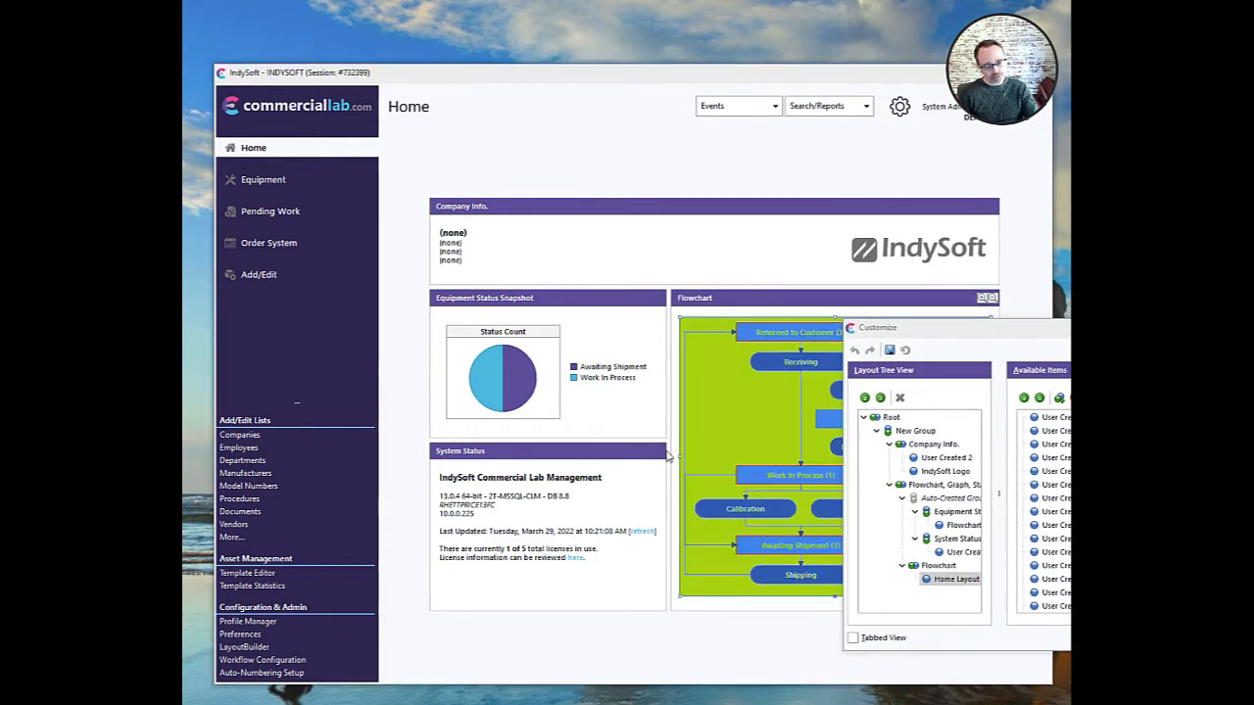
pyautogui.click(946, 458)
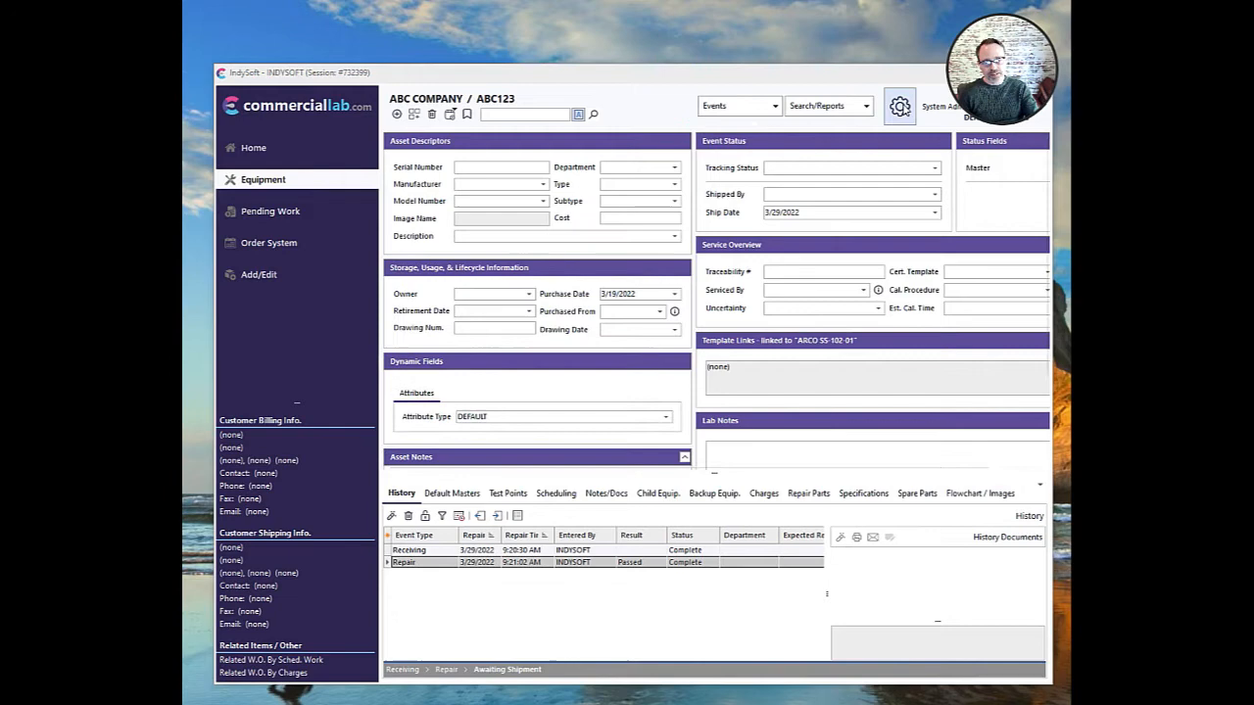
pyautogui.click(899, 106)
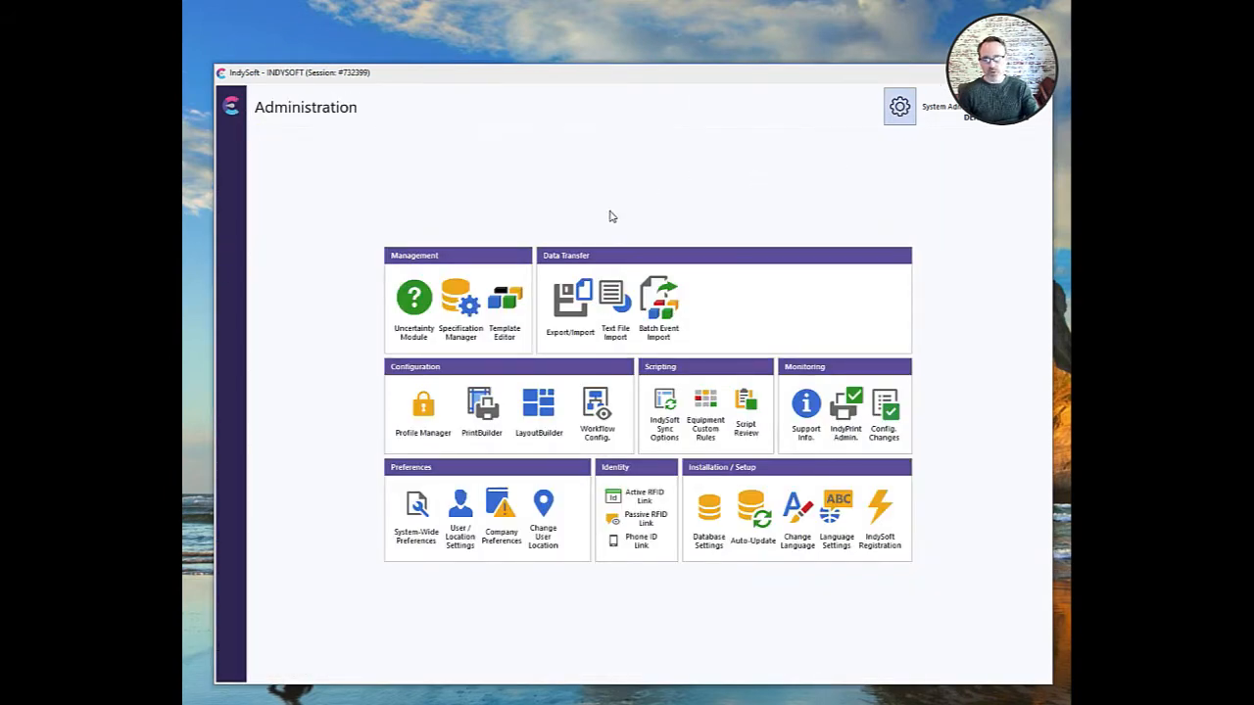
pyautogui.moveTo(608, 256)
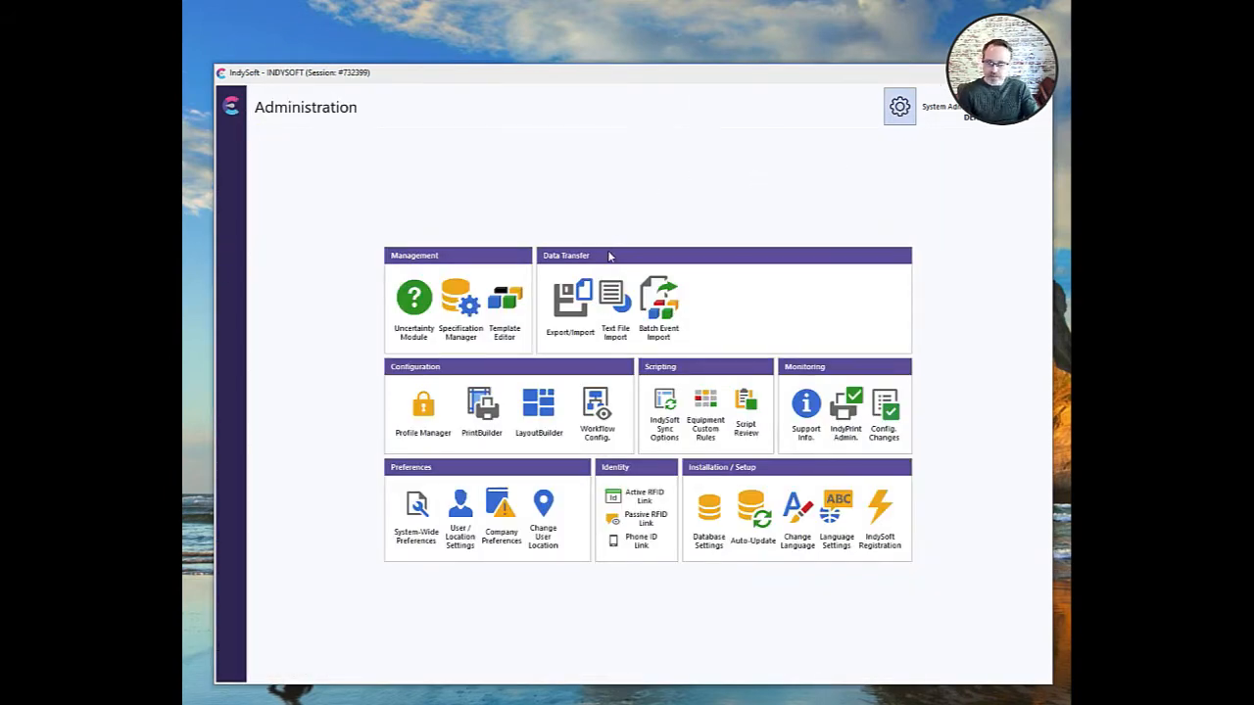
pyautogui.moveTo(591, 227)
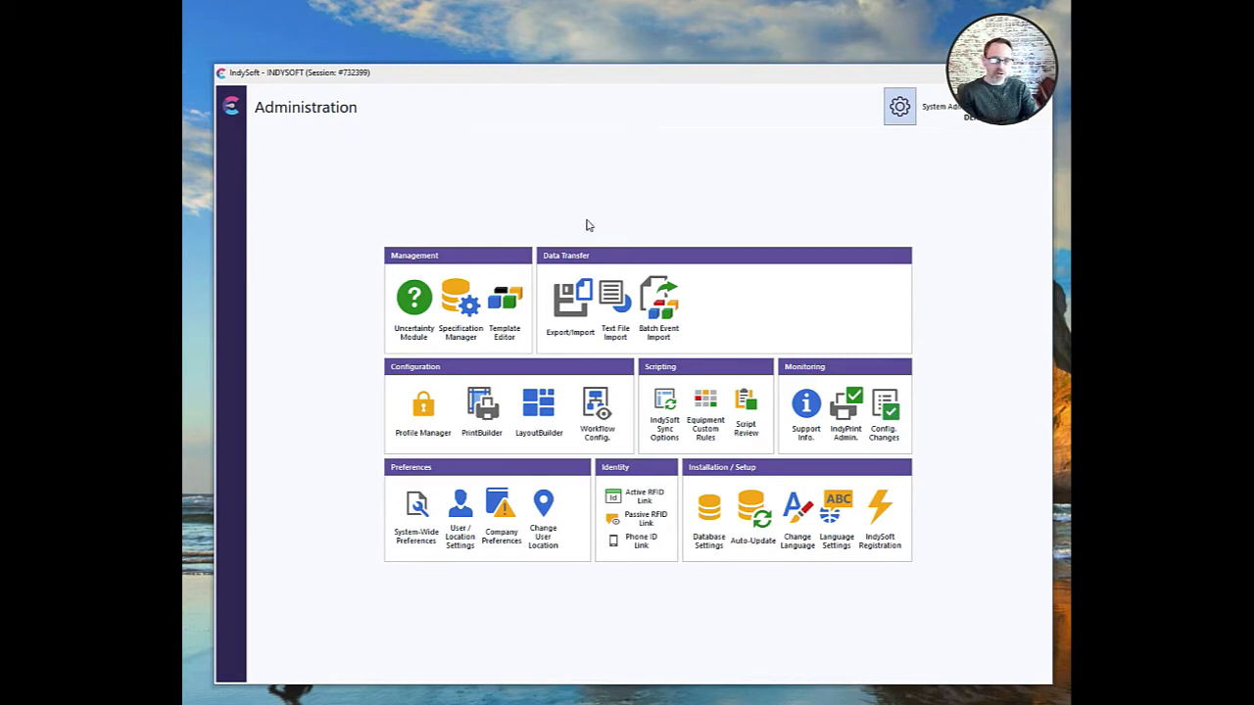
pyautogui.moveTo(590, 257)
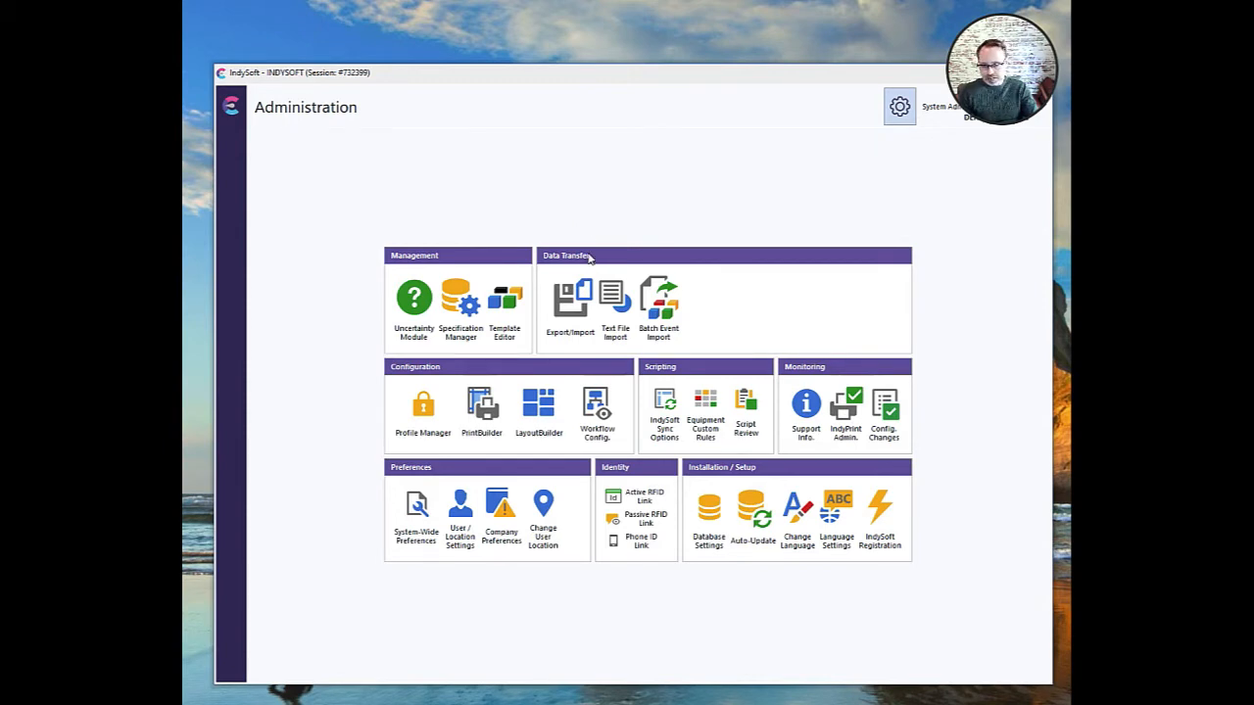
pyautogui.moveTo(573, 242)
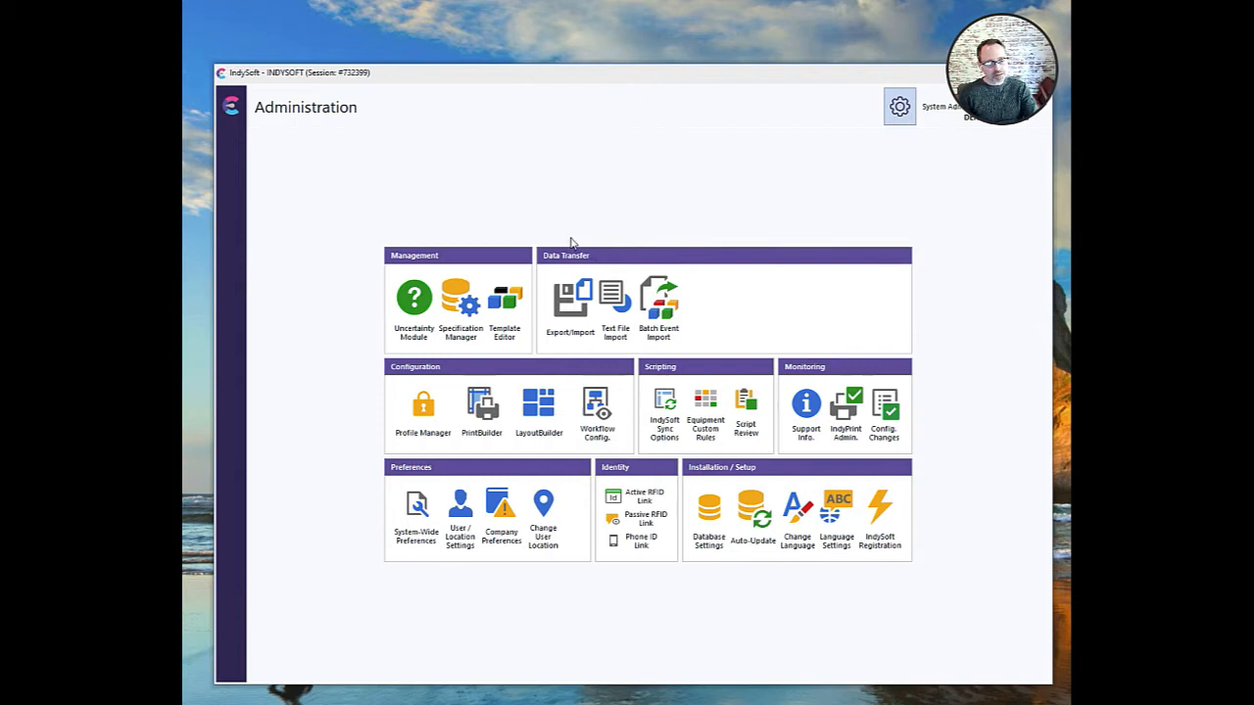
pyautogui.moveTo(522, 229)
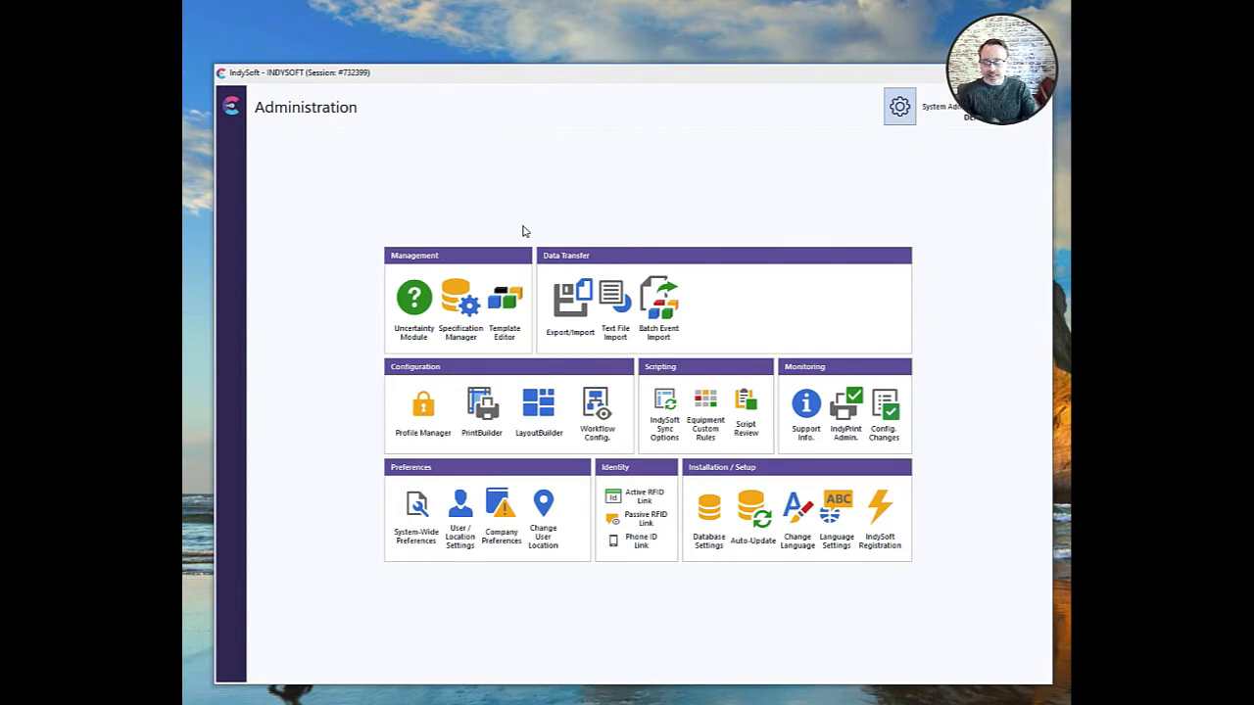
# Open Customization for the Administration page and remove the Administration group
pyautogui.rightClick(524, 232)
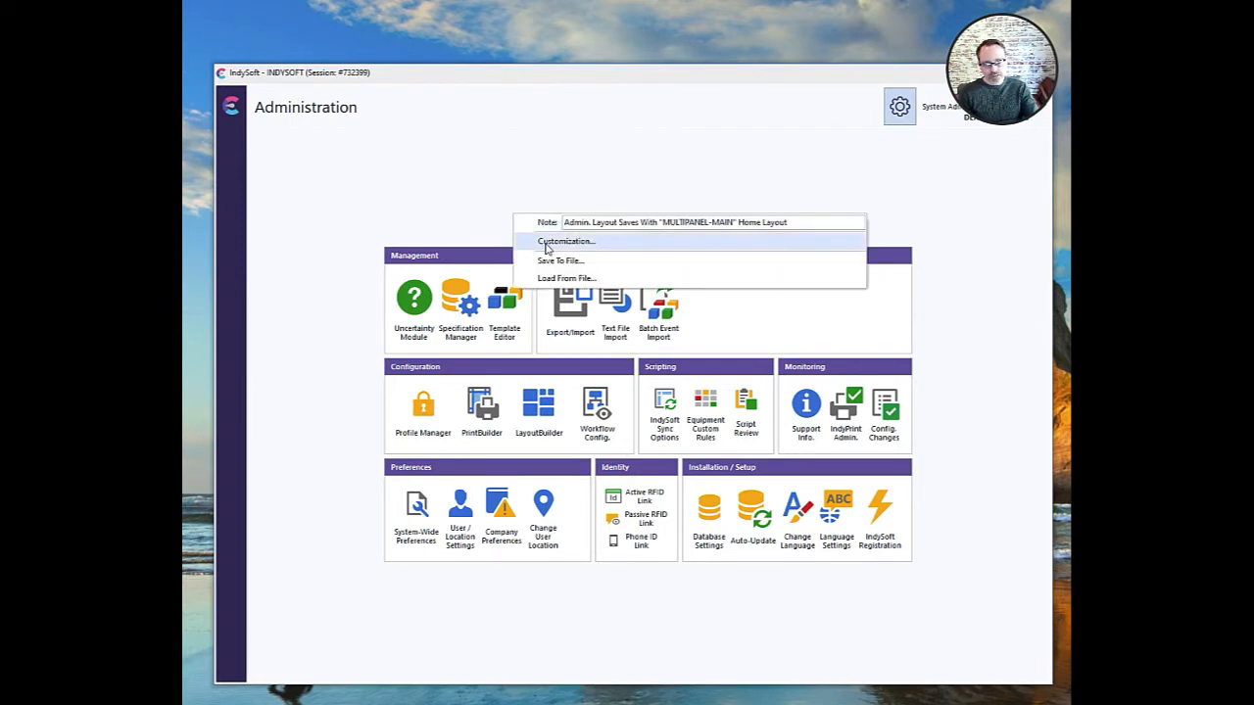
pyautogui.click(566, 241)
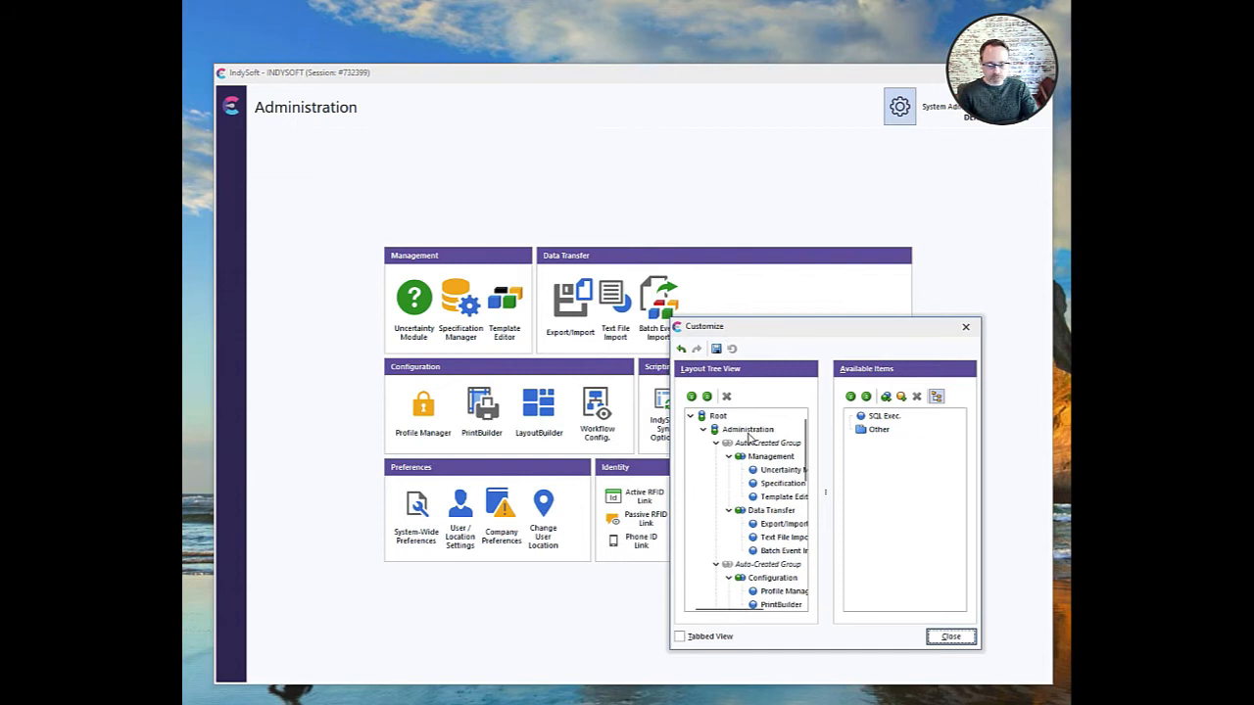
pyautogui.click(747, 429)
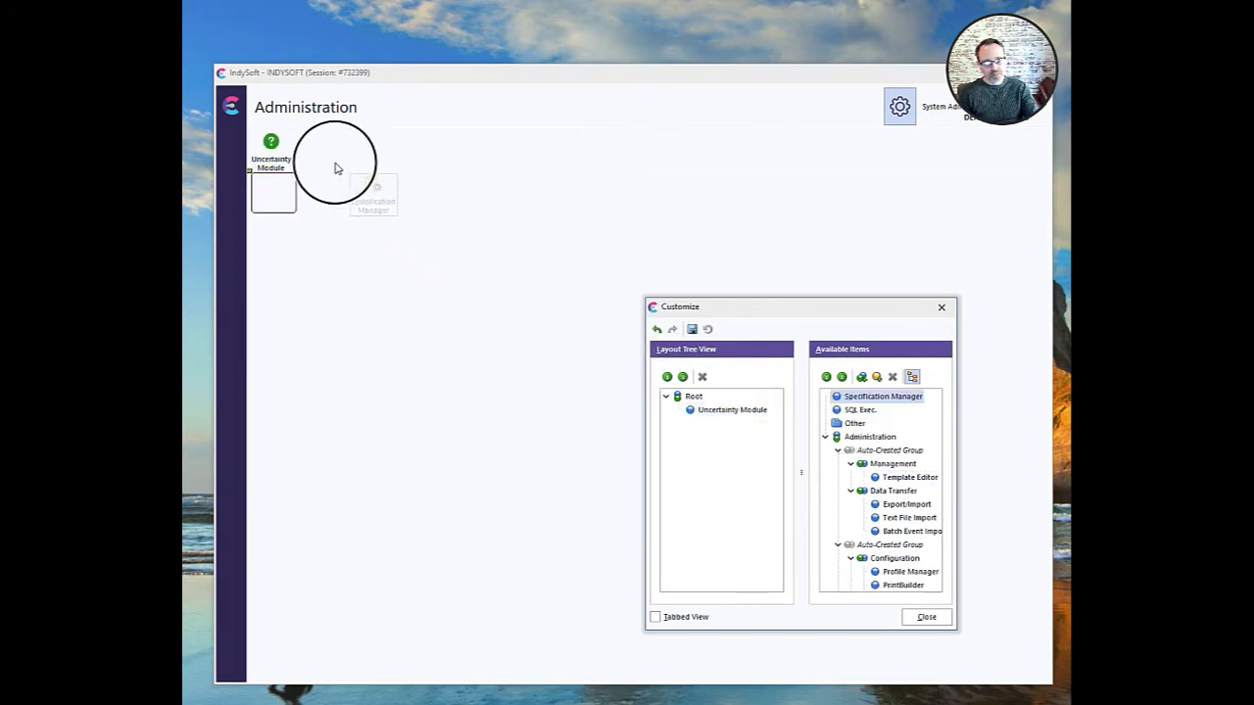
# Drag Specification Manager from Available Items next to Uncertainty Module
pyautogui.moveTo(882, 396); pyautogui.dragTo(318, 152)
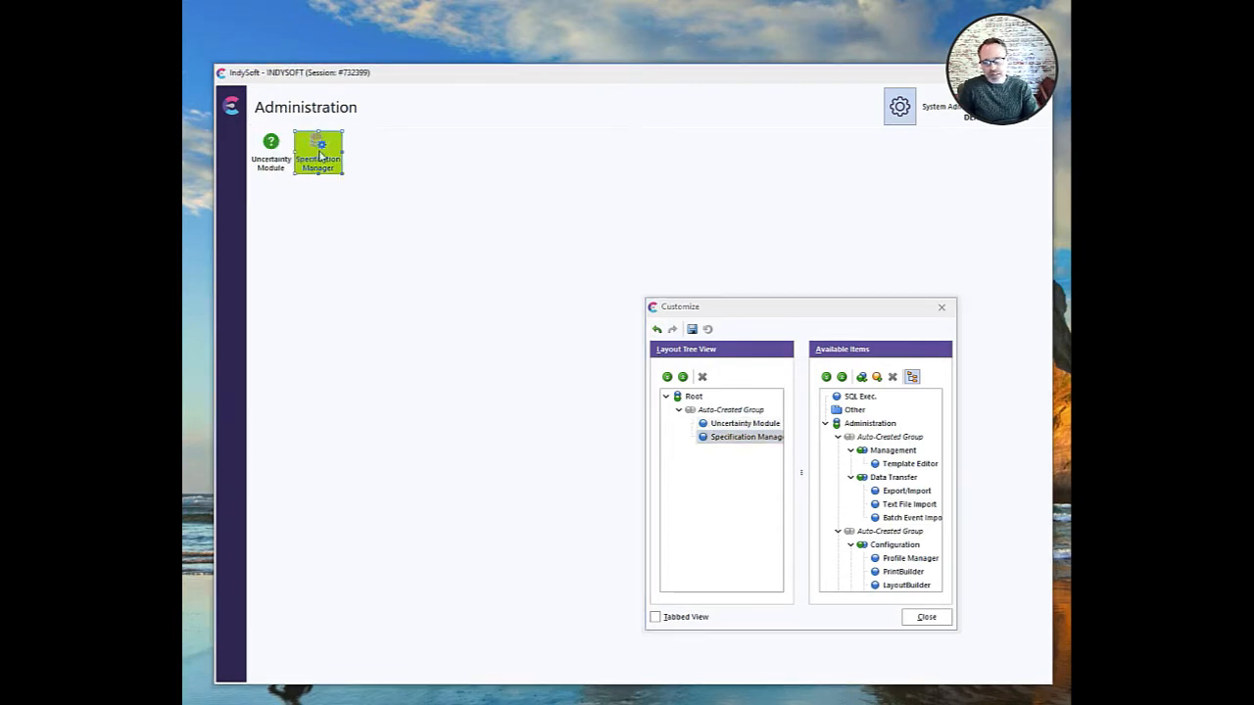
pyautogui.moveTo(316, 163)
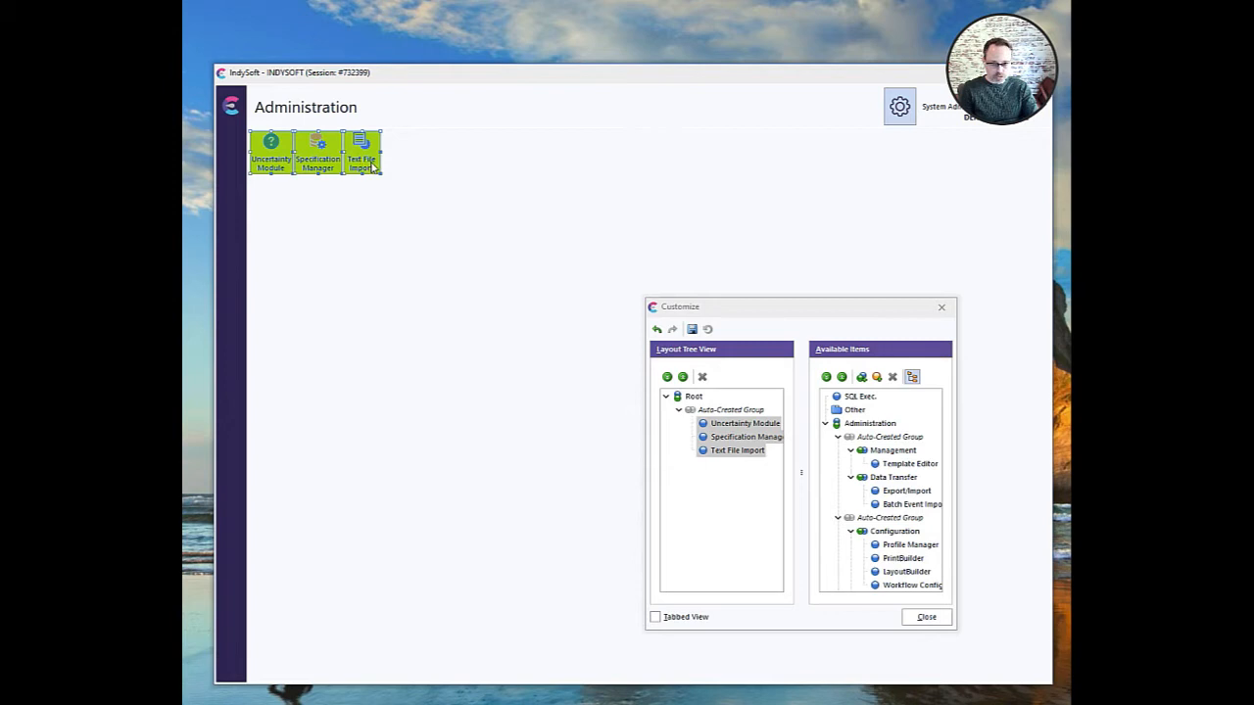
# Group the three selected icons and rename the new group to Test Group
pyautogui.rightClick(363, 151)
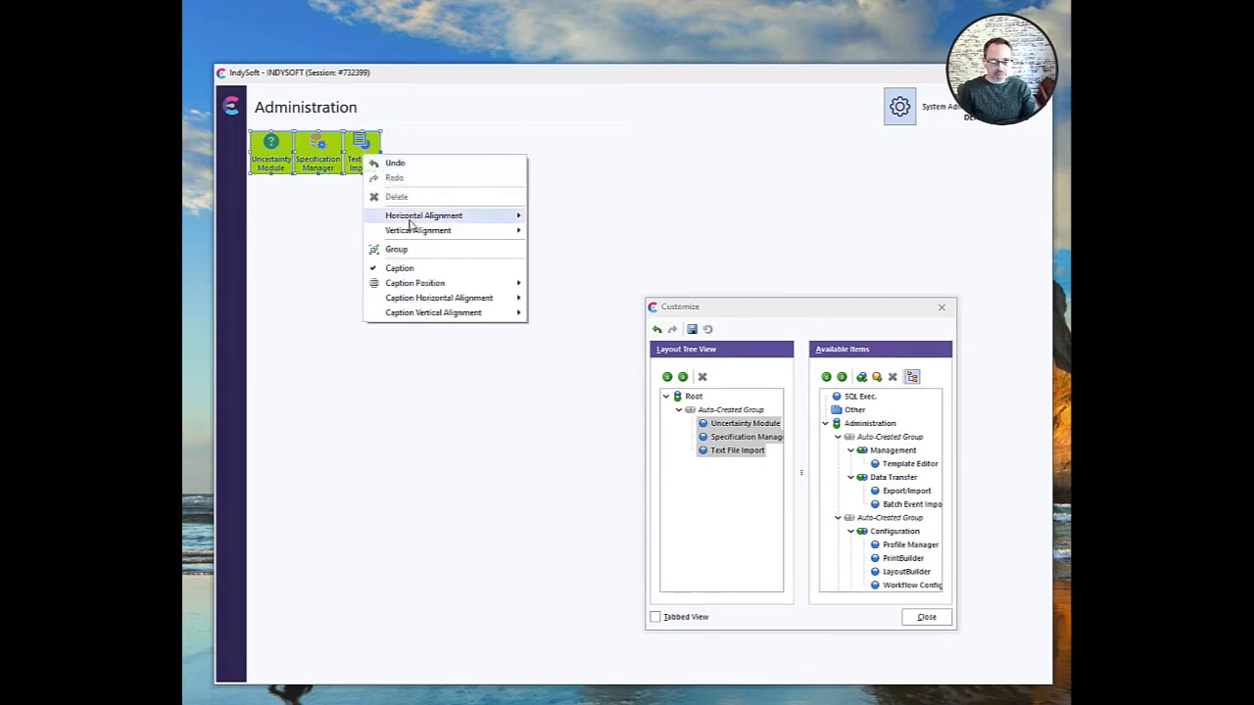
pyautogui.click(397, 249)
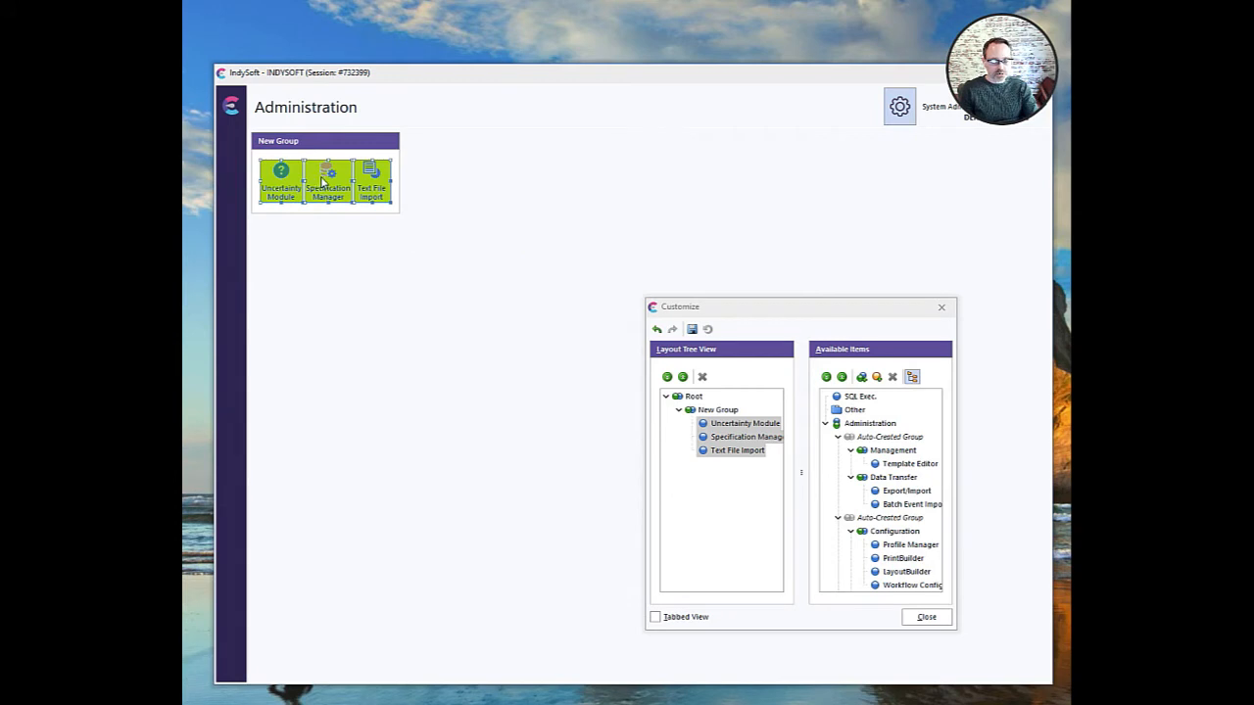
pyautogui.click(323, 140)
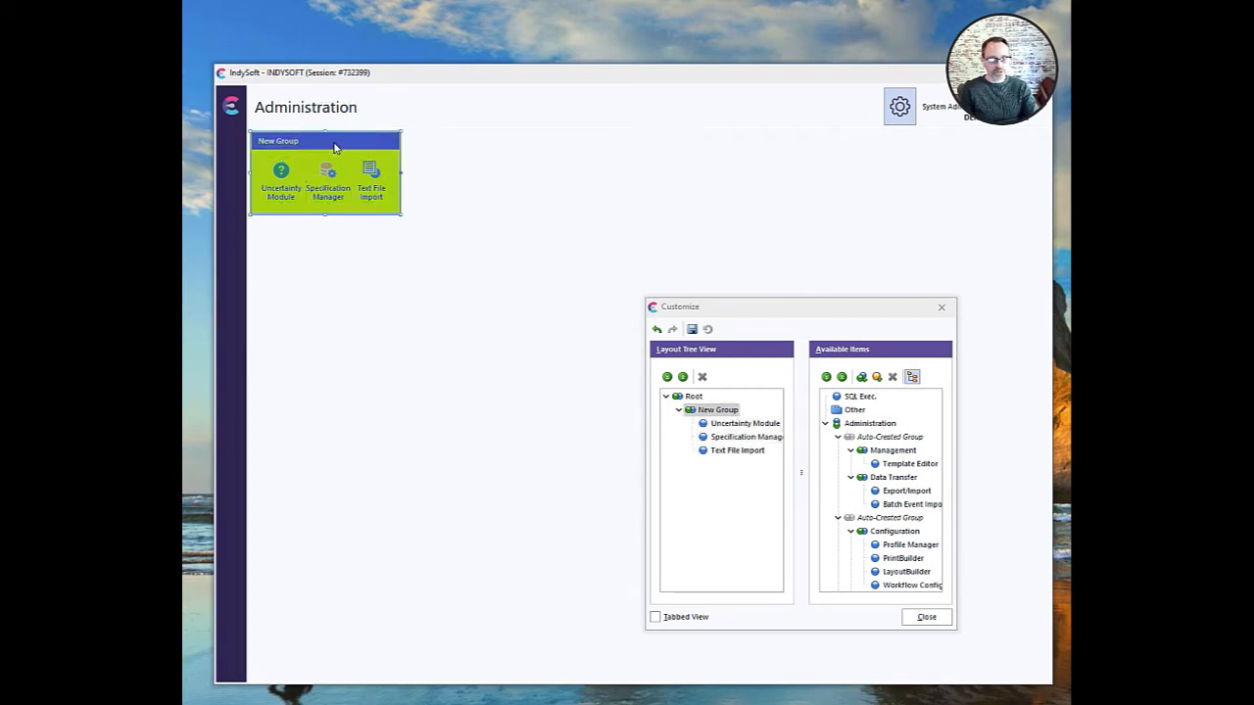
pyautogui.moveTo(434, 134)
pyautogui.write('Test')
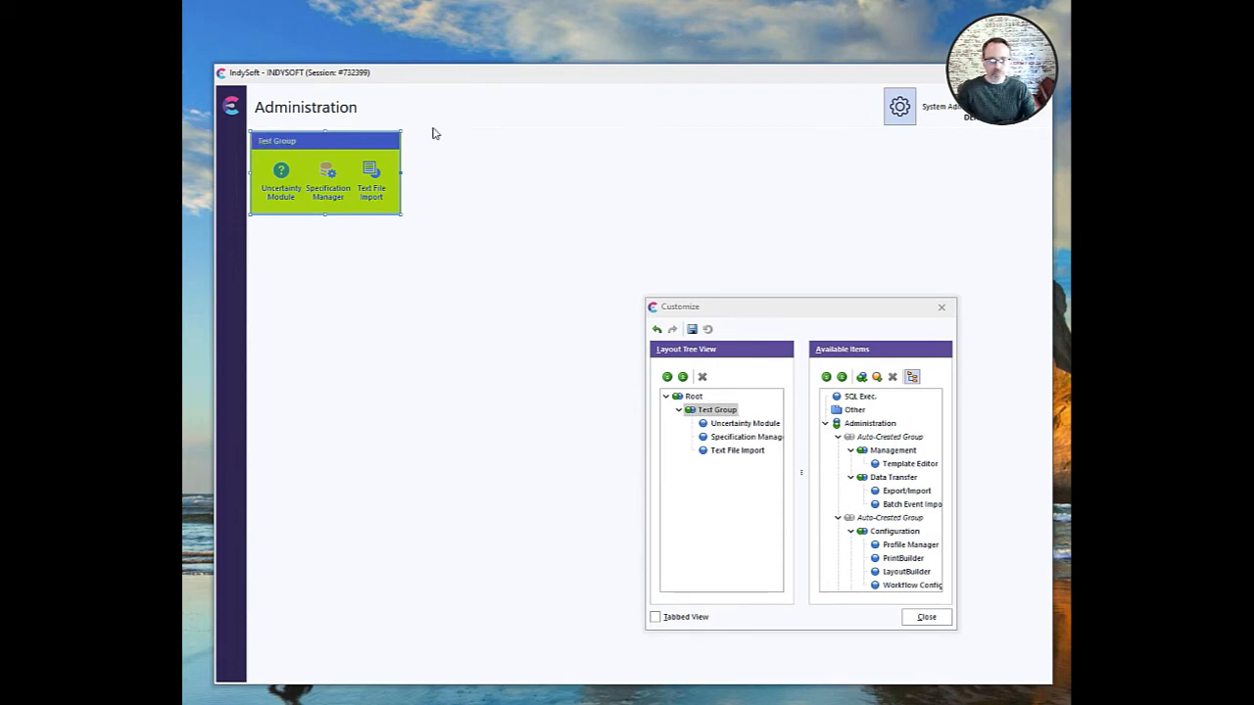
pyautogui.click(281, 176)
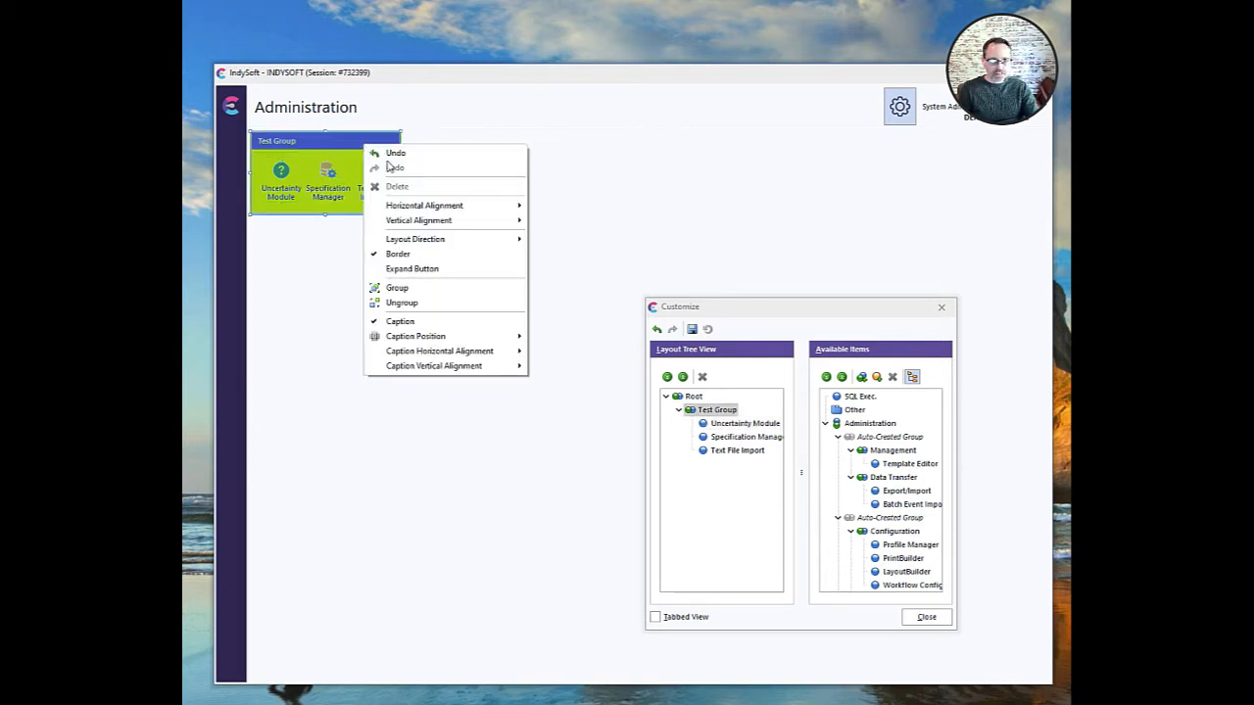
pyautogui.moveTo(424, 205)
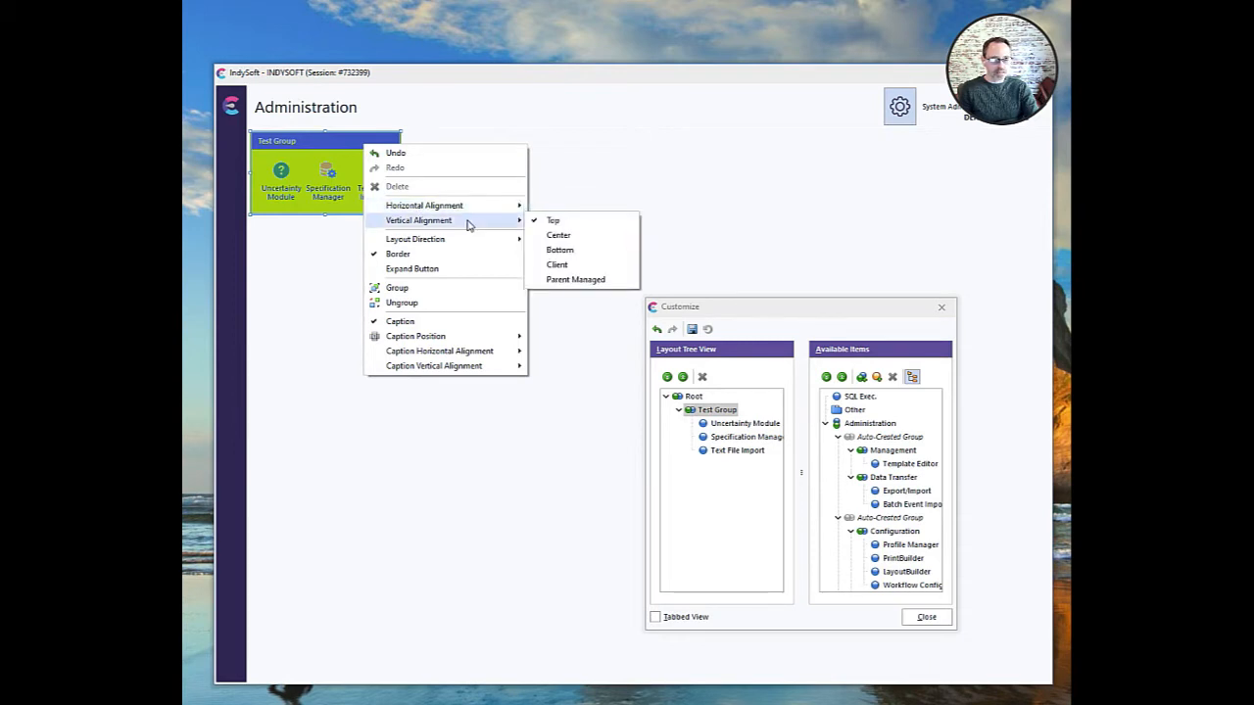
pyautogui.moveTo(558, 235)
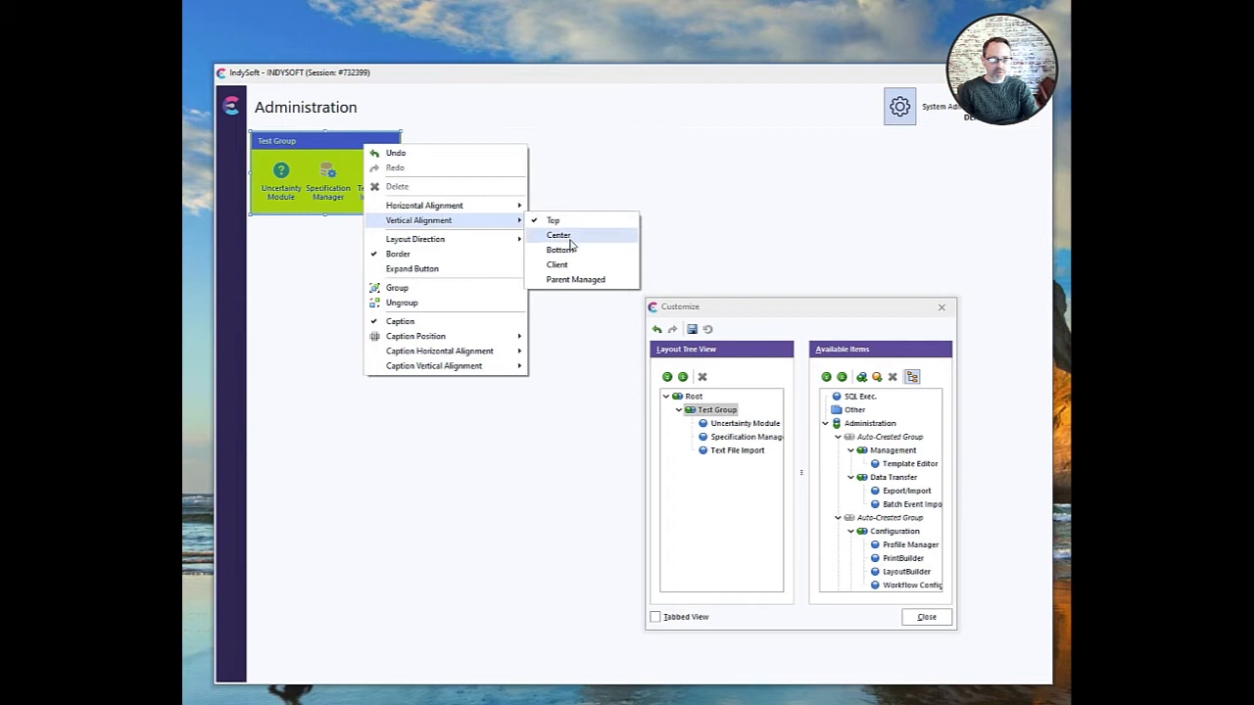
pyautogui.moveTo(558, 264)
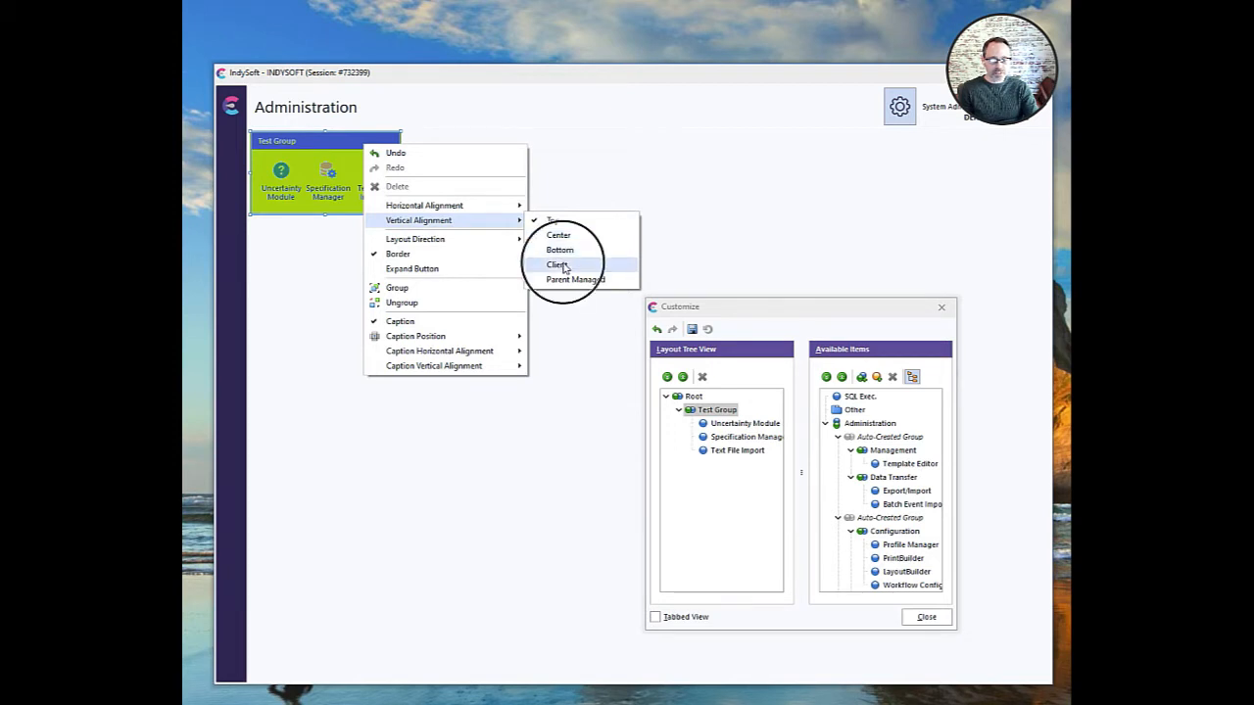
# Try Client alignment on Test Group, then settle on Top vertical alignment
pyautogui.click(557, 265)
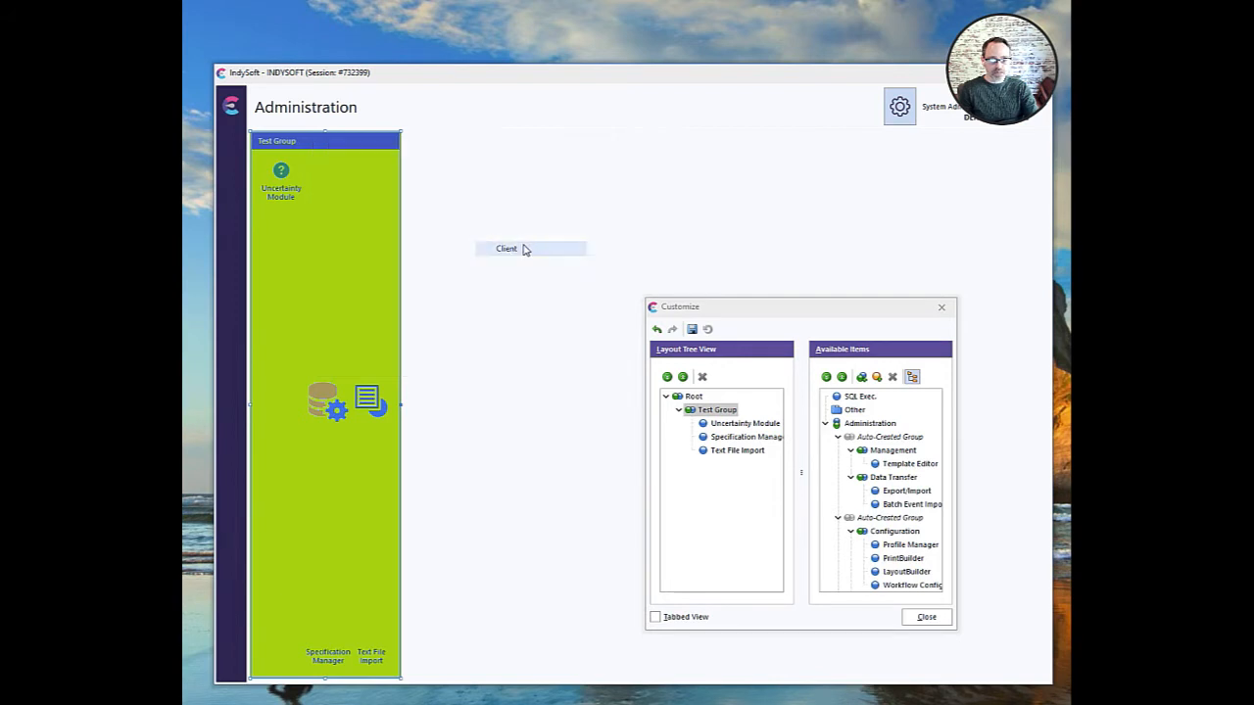
pyautogui.rightClick(506, 248)
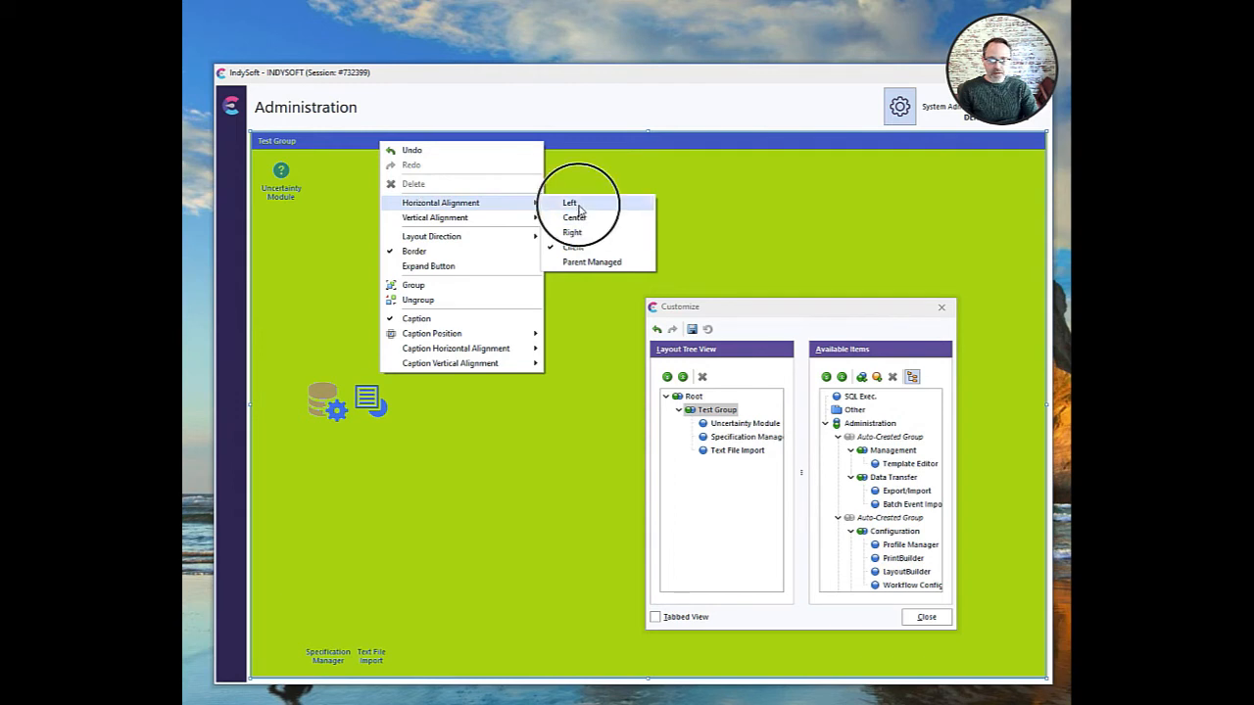
pyautogui.click(569, 202)
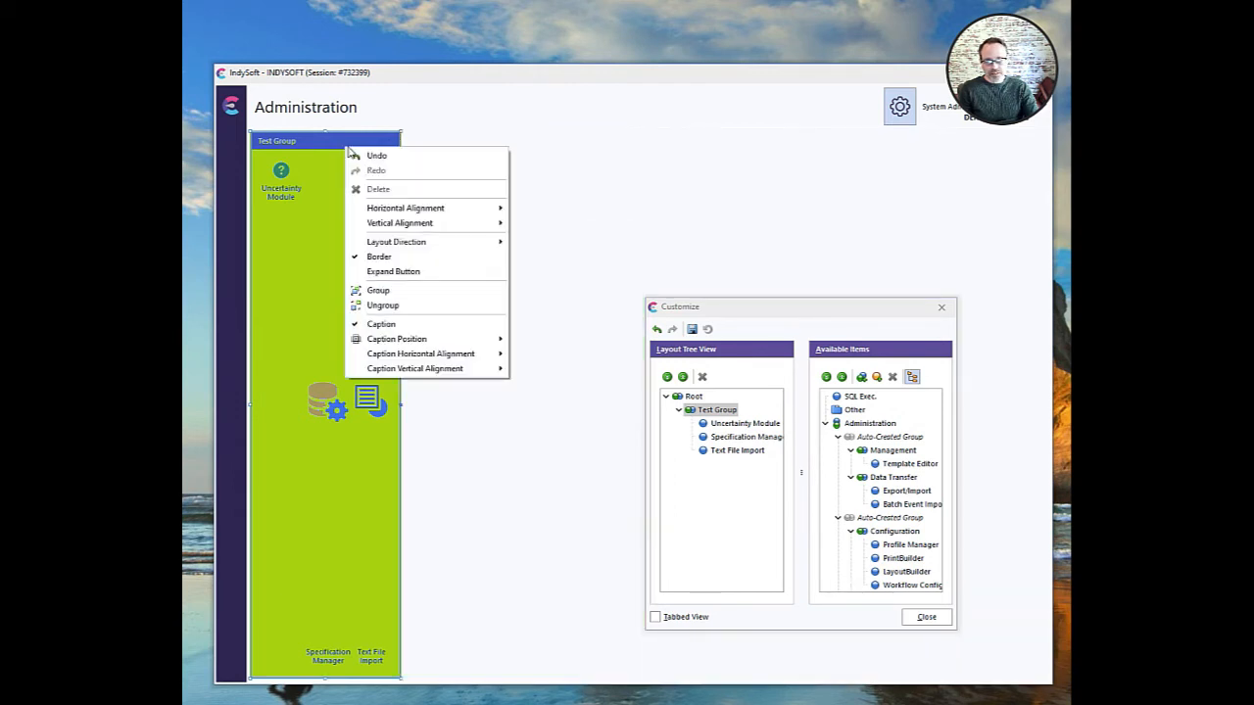
pyautogui.moveTo(399, 222)
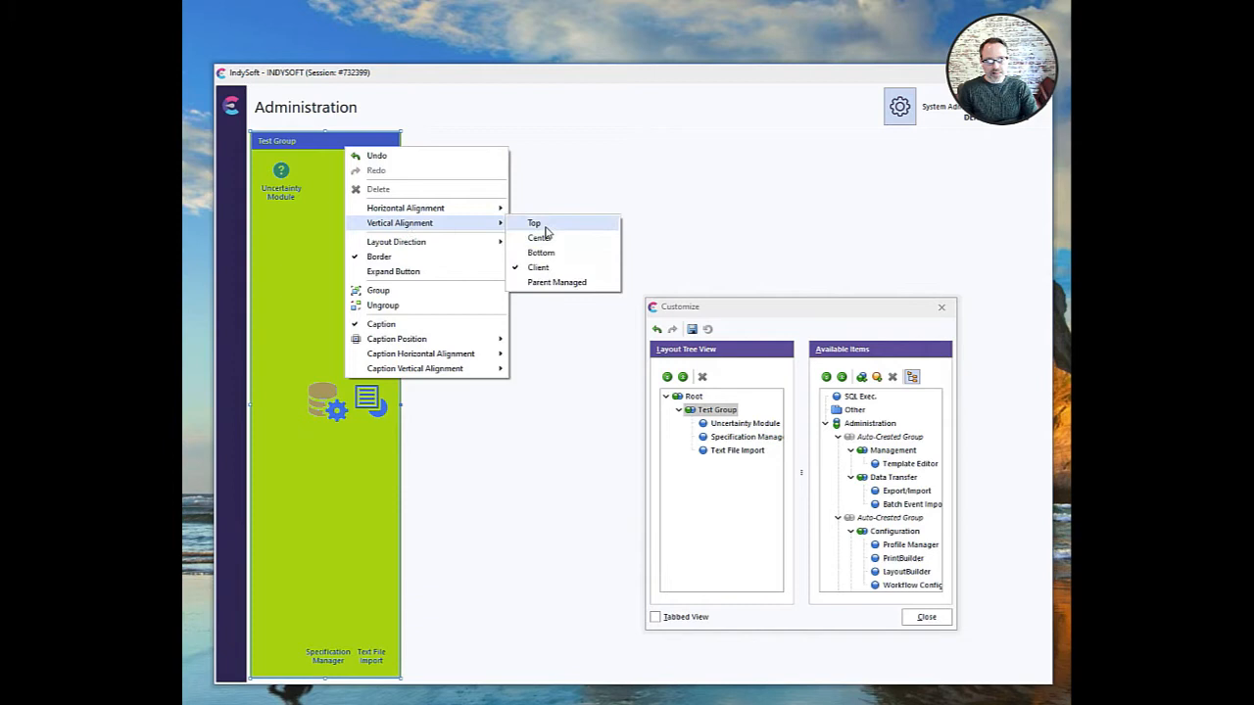
pyautogui.click(534, 223)
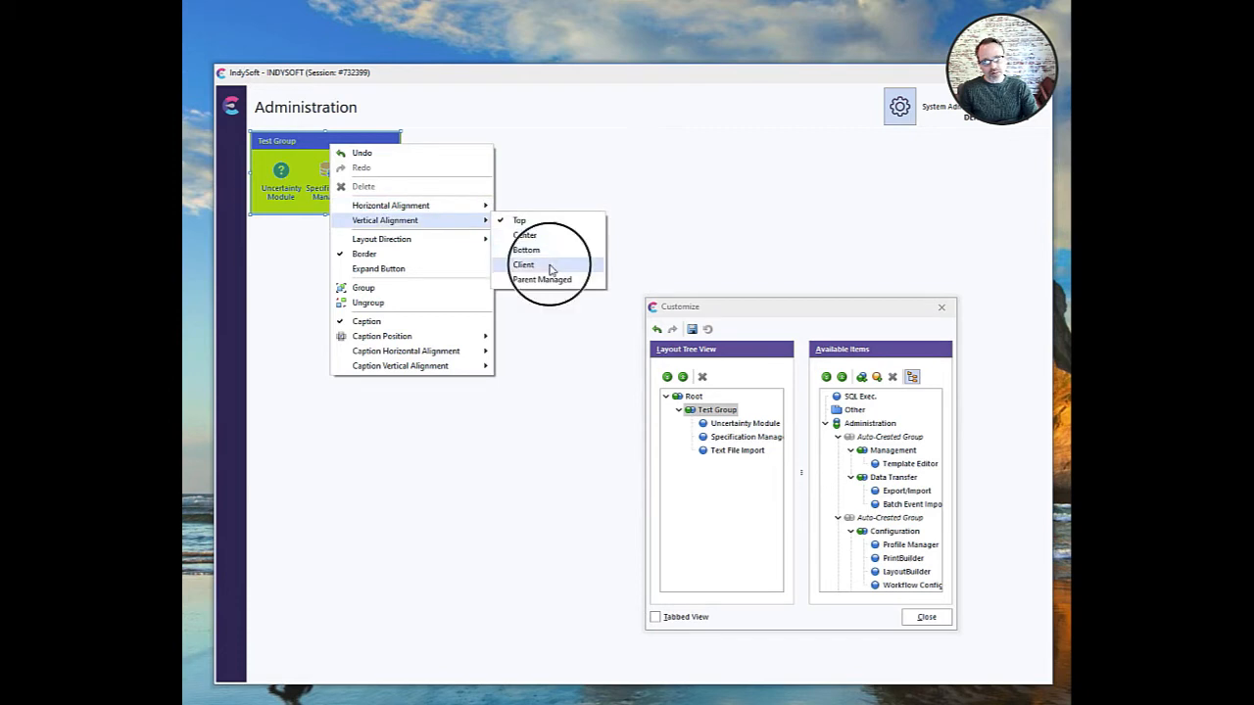
pyautogui.click(524, 264)
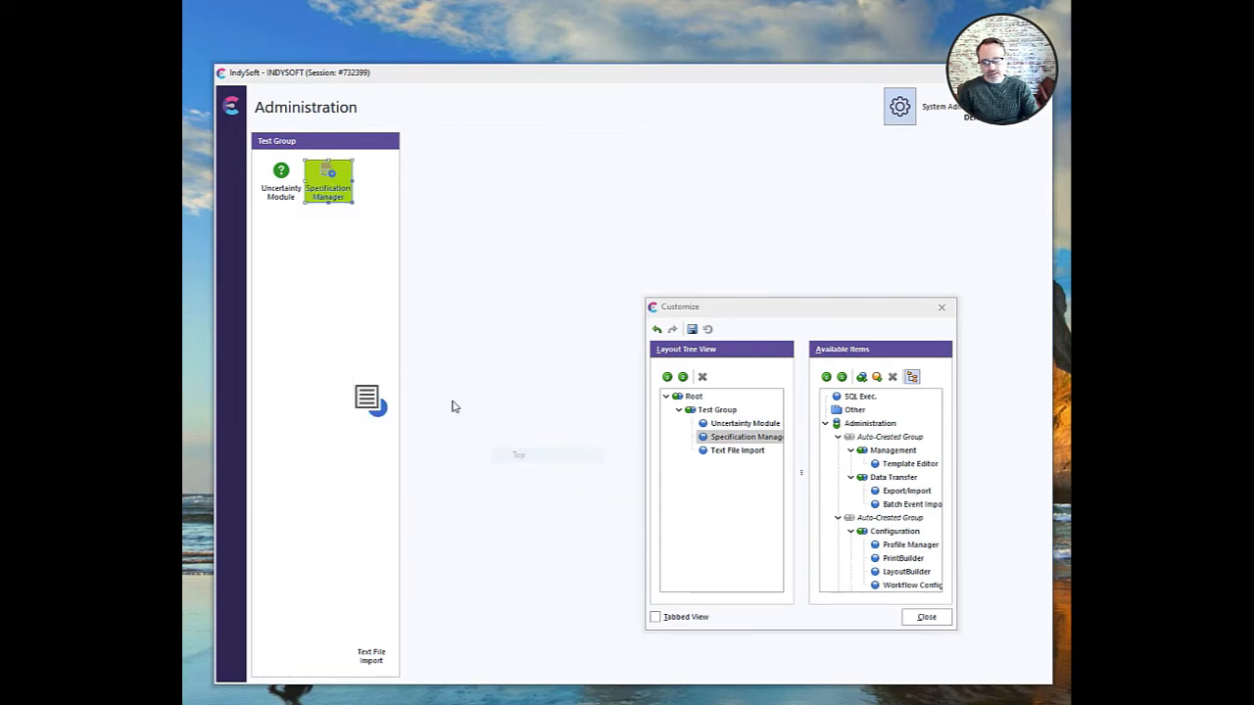
pyautogui.rightClick(368, 399)
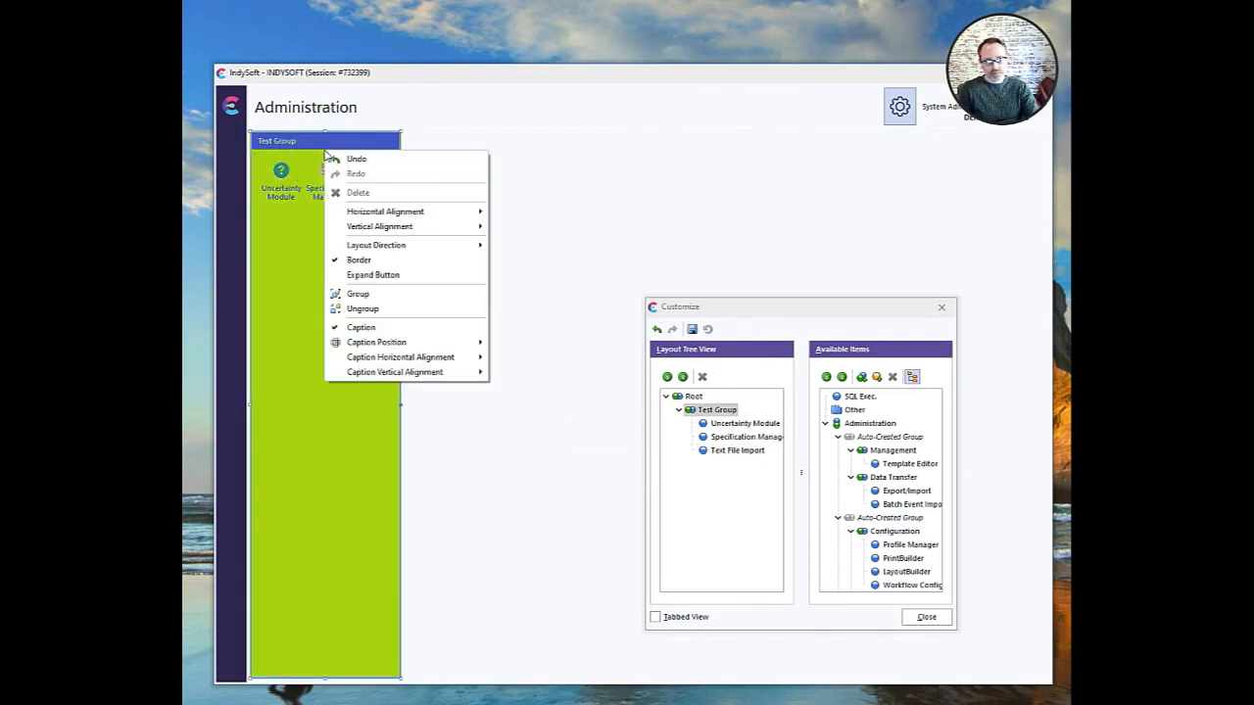
pyautogui.moveTo(380, 227)
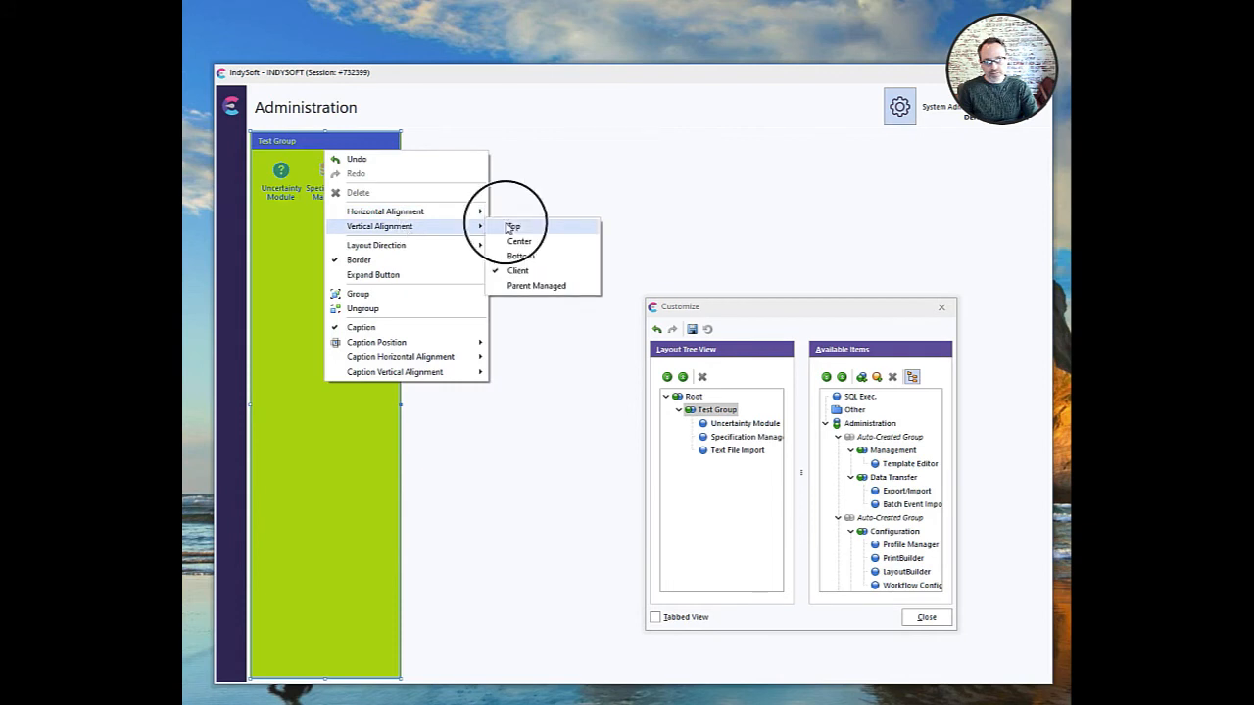
pyautogui.click(512, 227)
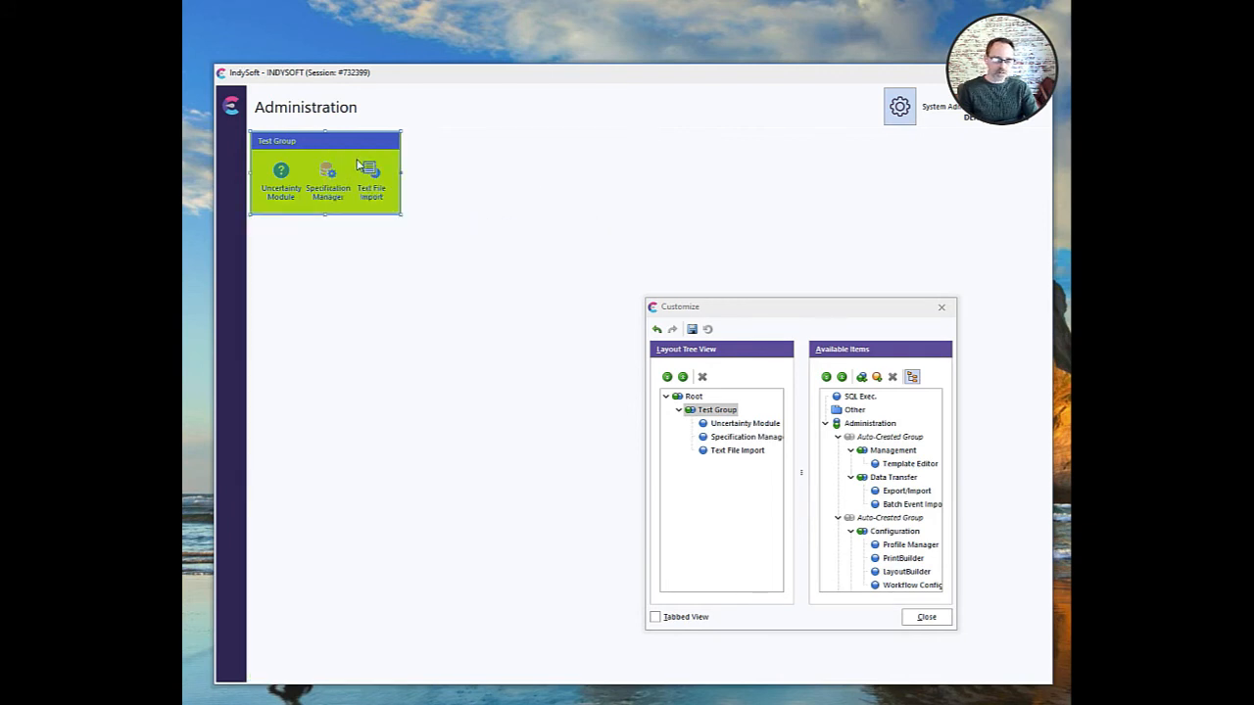
pyautogui.moveTo(360, 154)
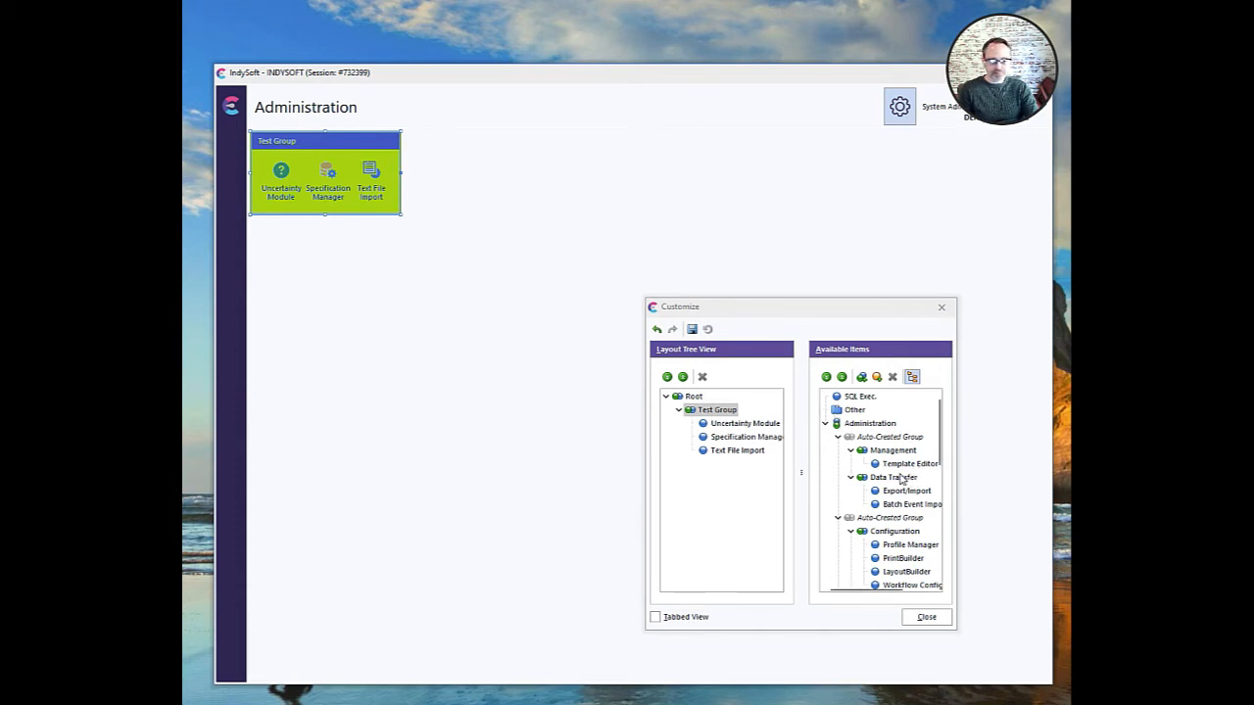
# Add Batch Event Import and LayoutBuilder to Test Group, then select the group
pyautogui.moveTo(911, 504); pyautogui.dragTo(439, 196)
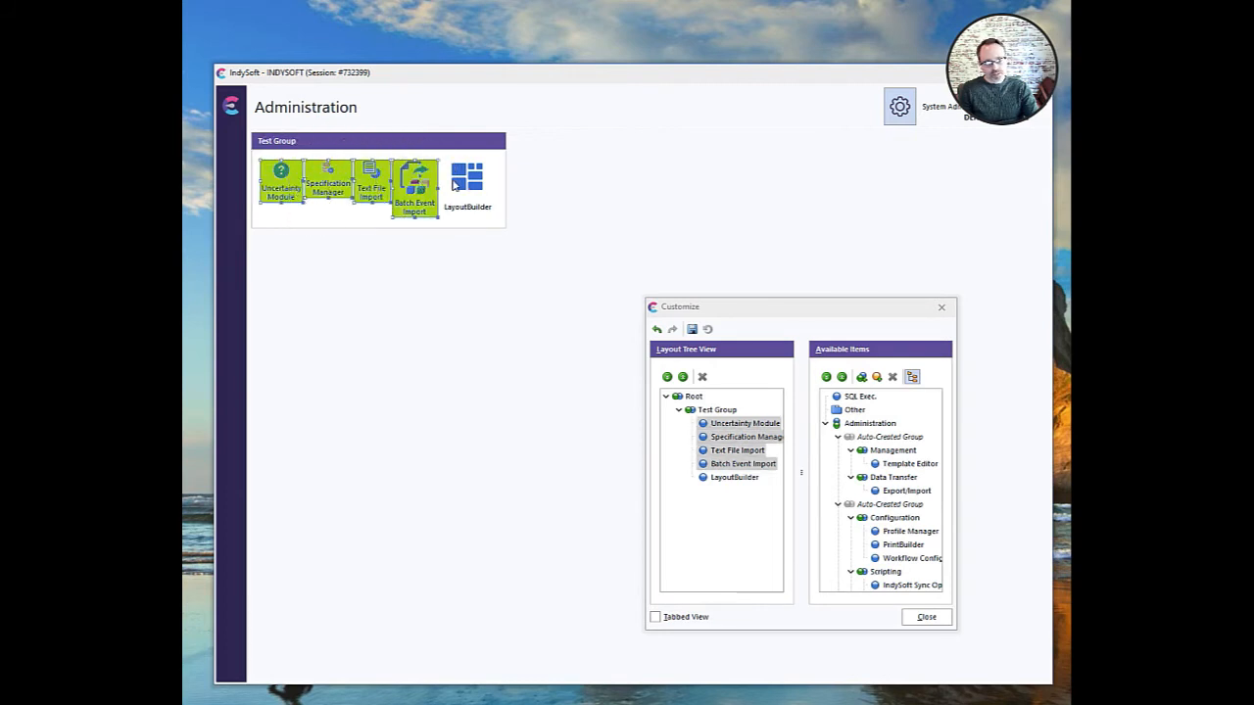
pyautogui.rightClick(468, 181)
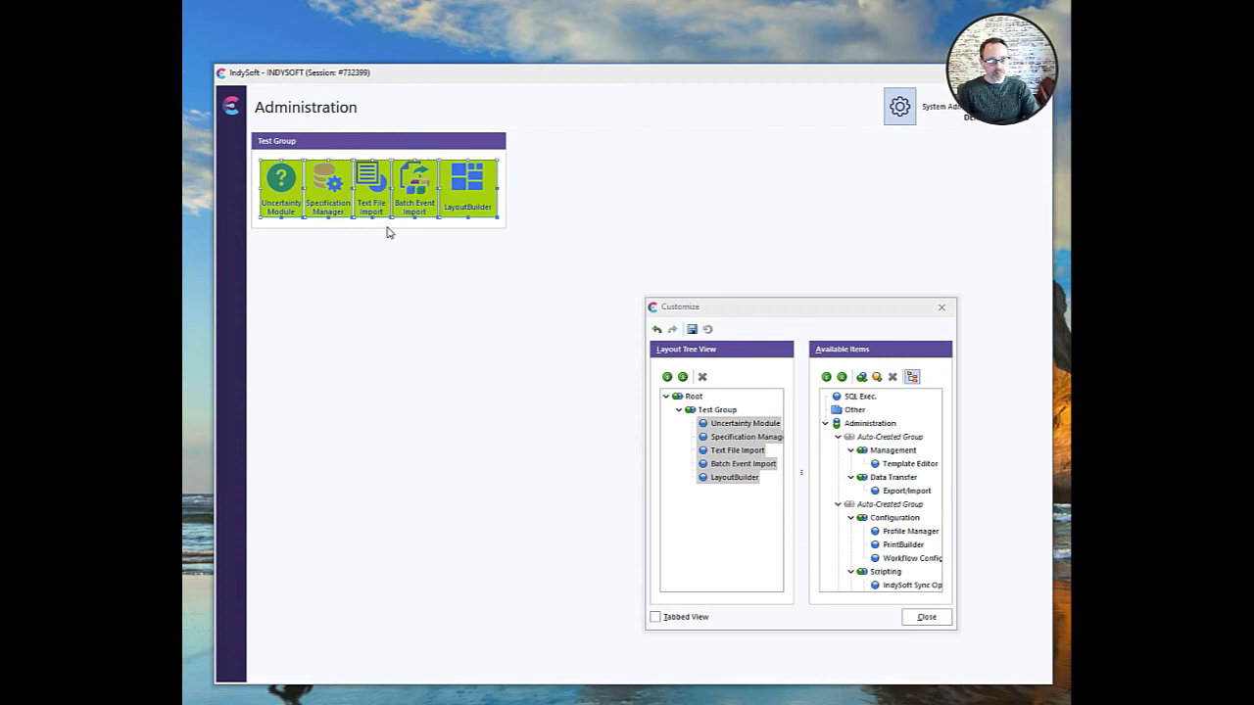
pyautogui.moveTo(345, 147)
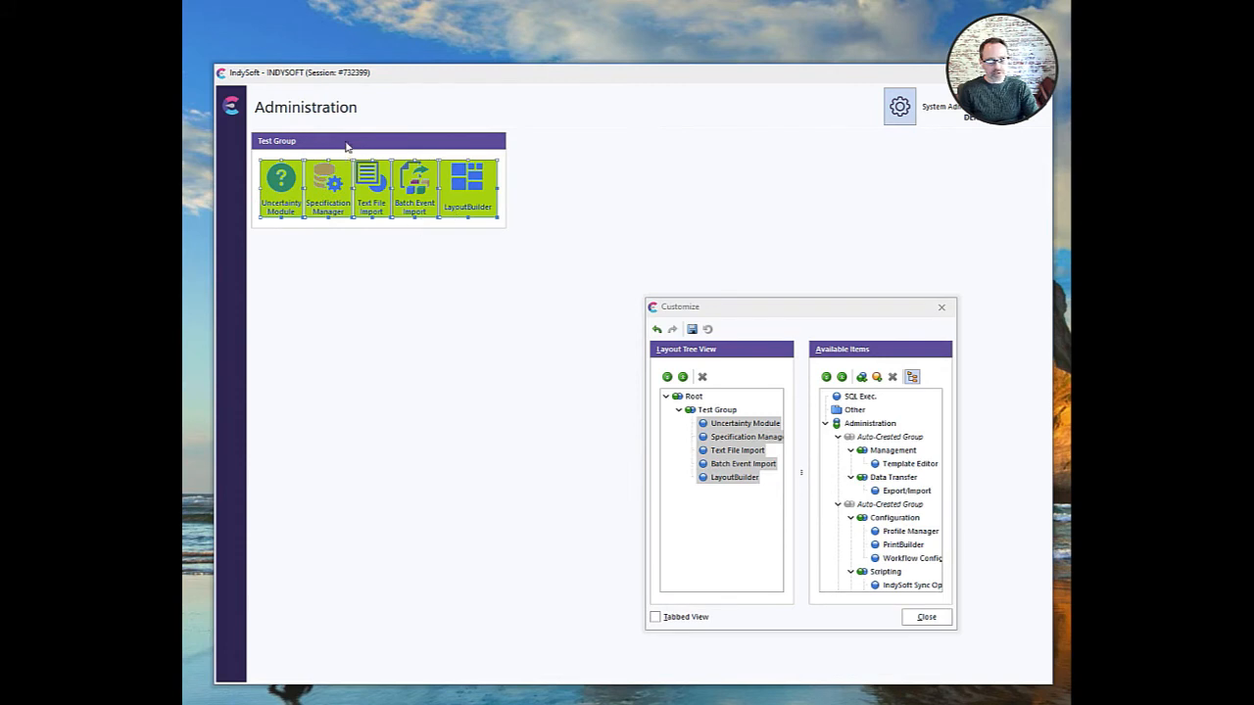
pyautogui.click(276, 140)
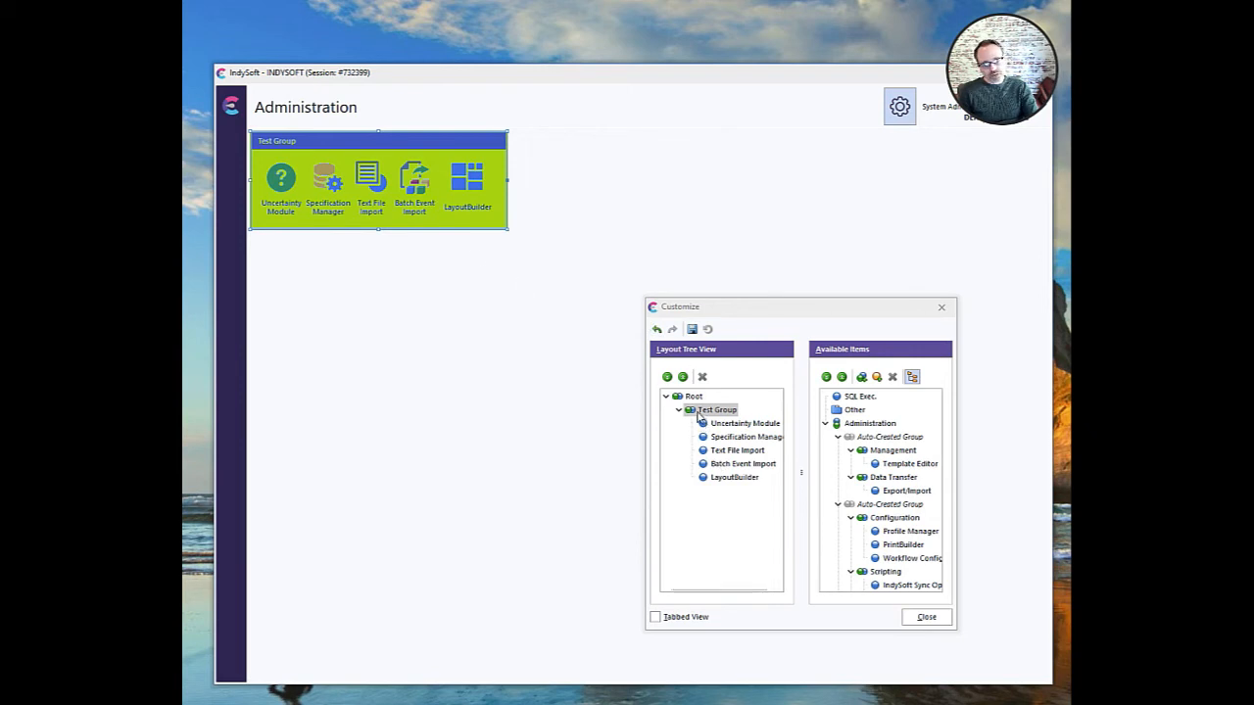
pyautogui.rightClick(715, 410)
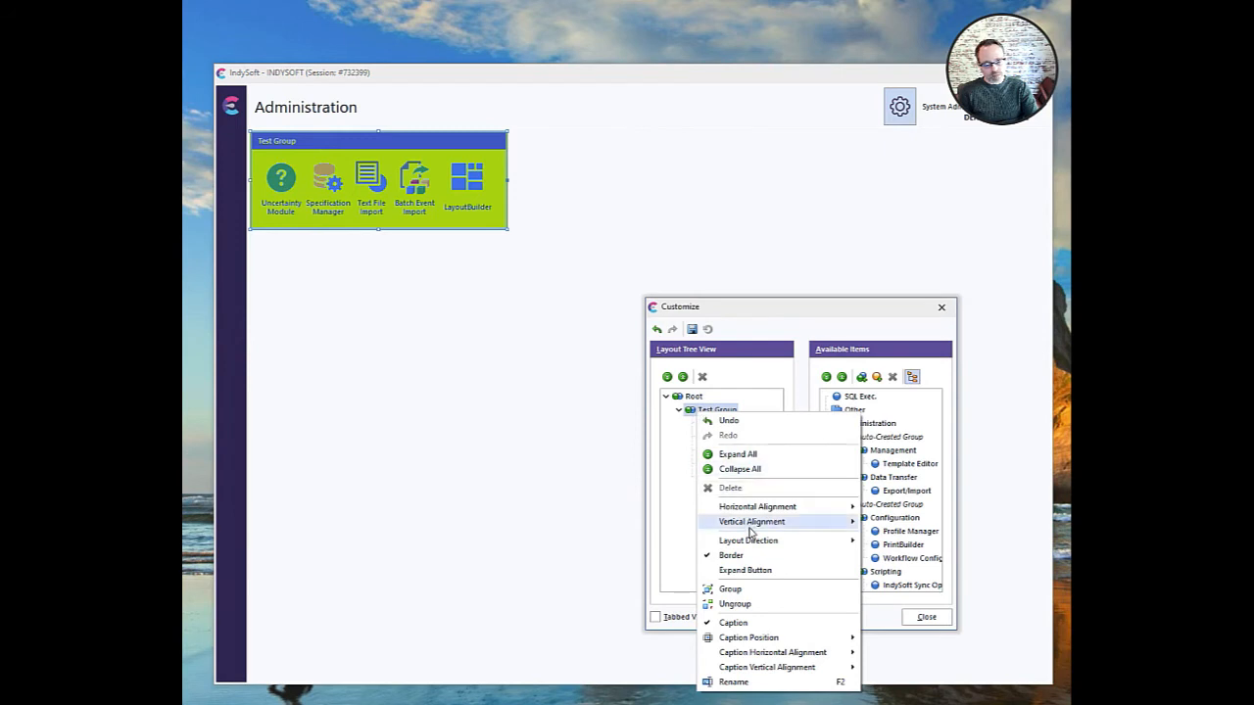
pyautogui.moveTo(748, 539)
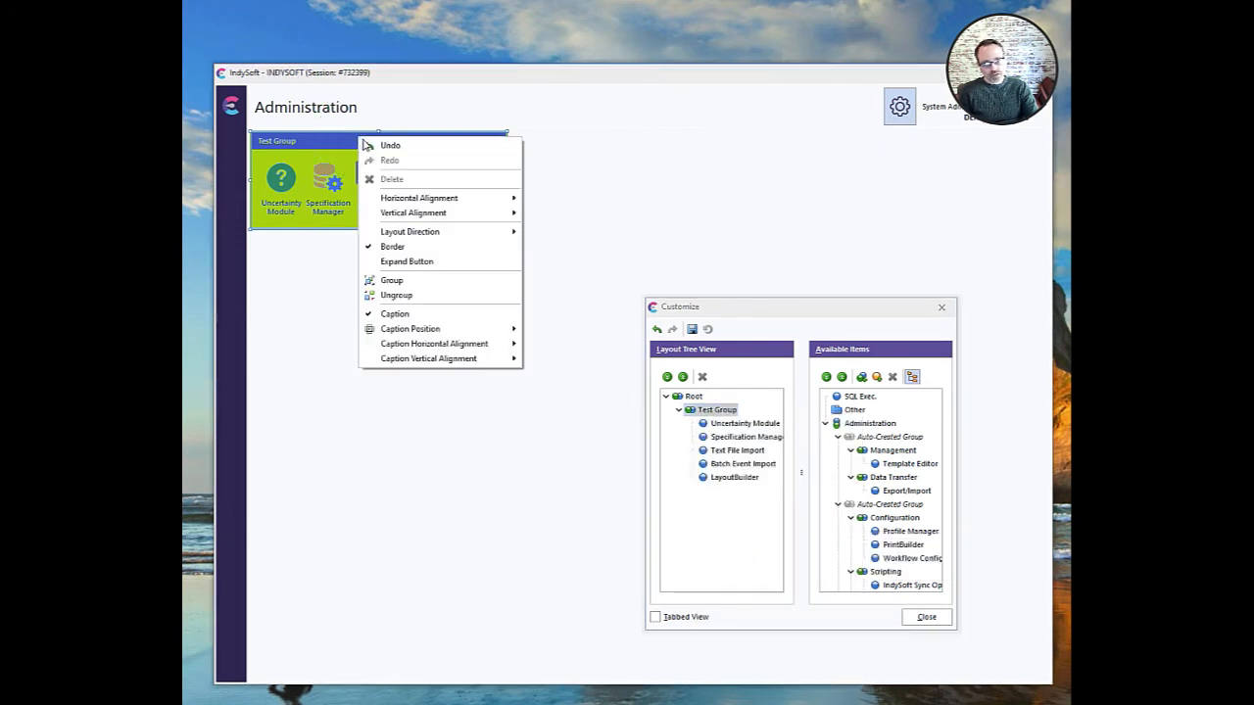
pyautogui.moveTo(410, 231)
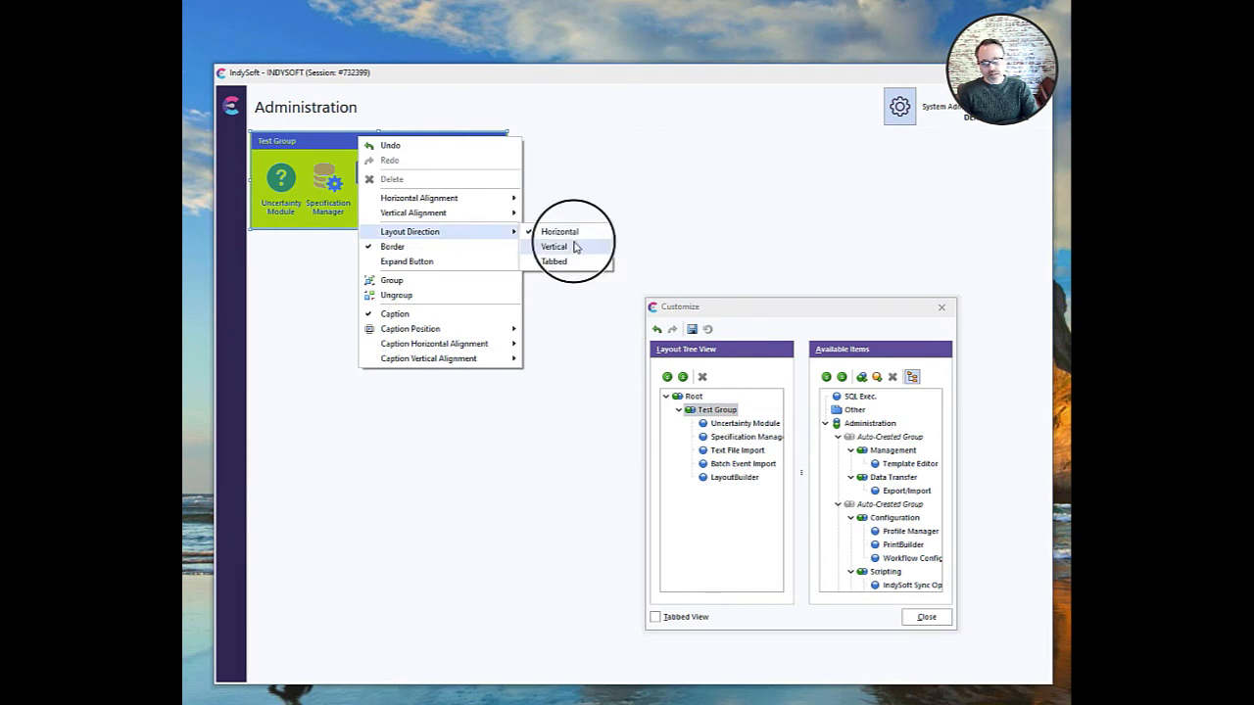
pyautogui.click(555, 246)
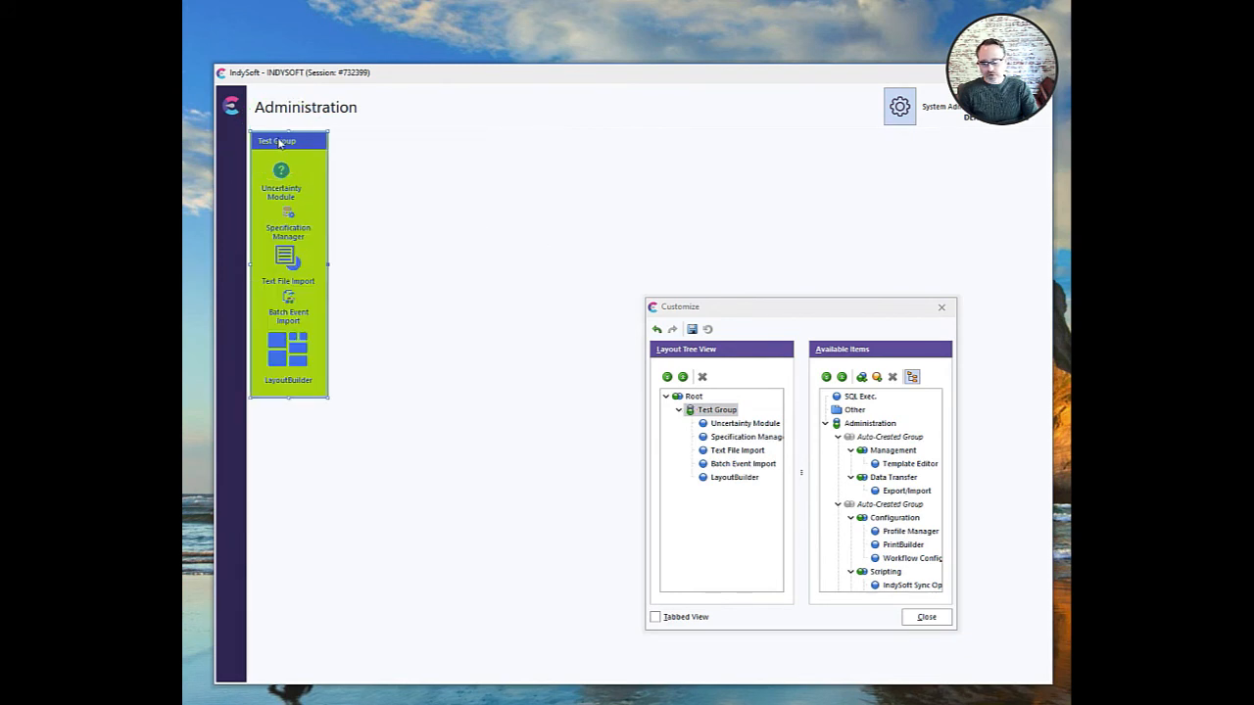
pyautogui.rightClick(284, 140)
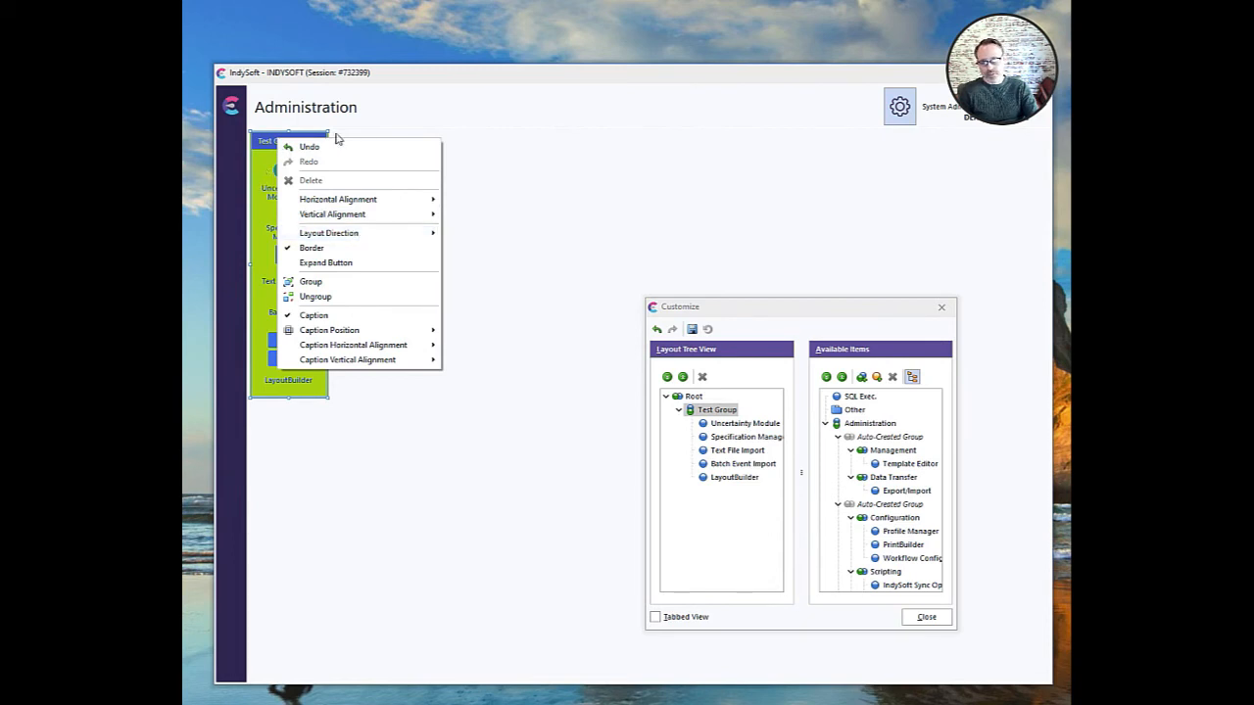
pyautogui.moveTo(328, 233)
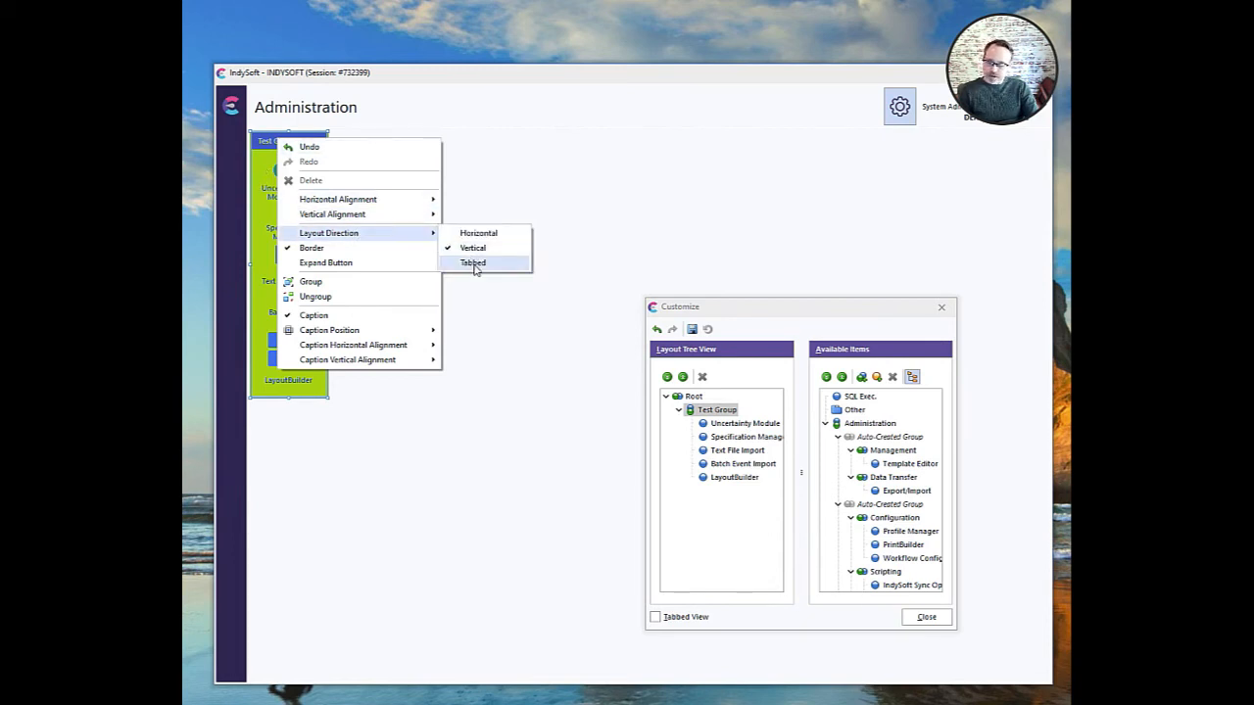
pyautogui.click(473, 262)
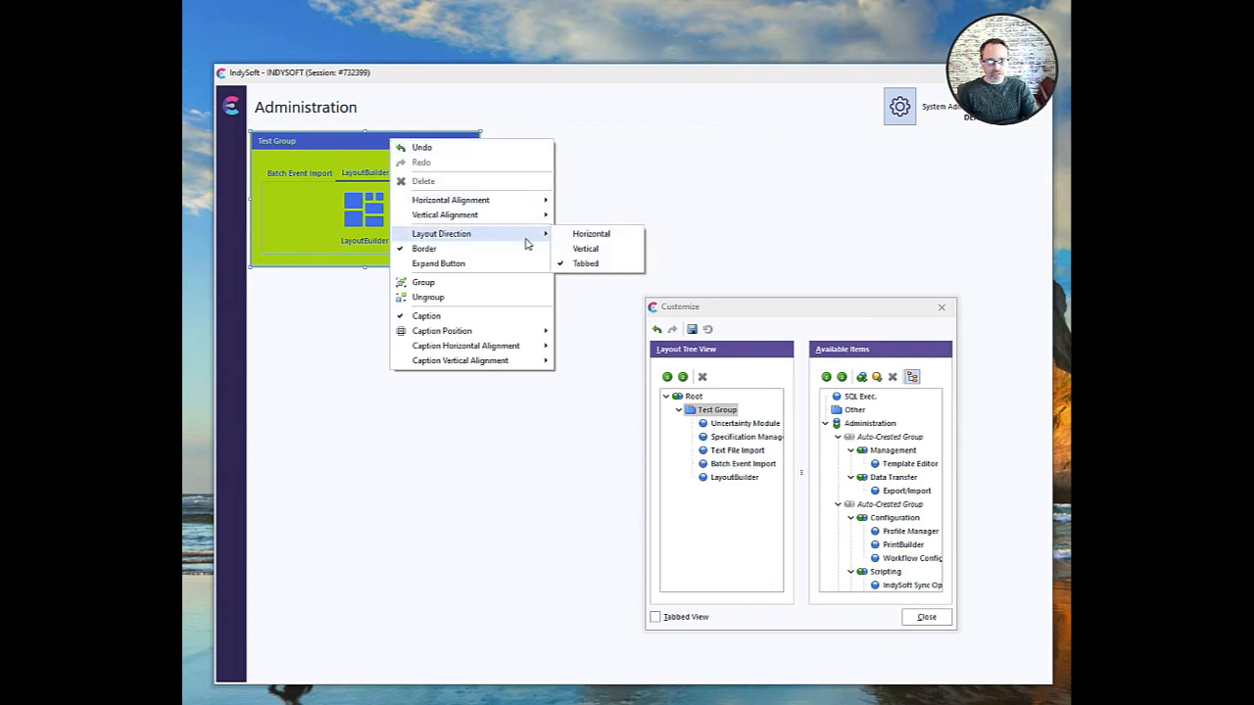
pyautogui.click(591, 234)
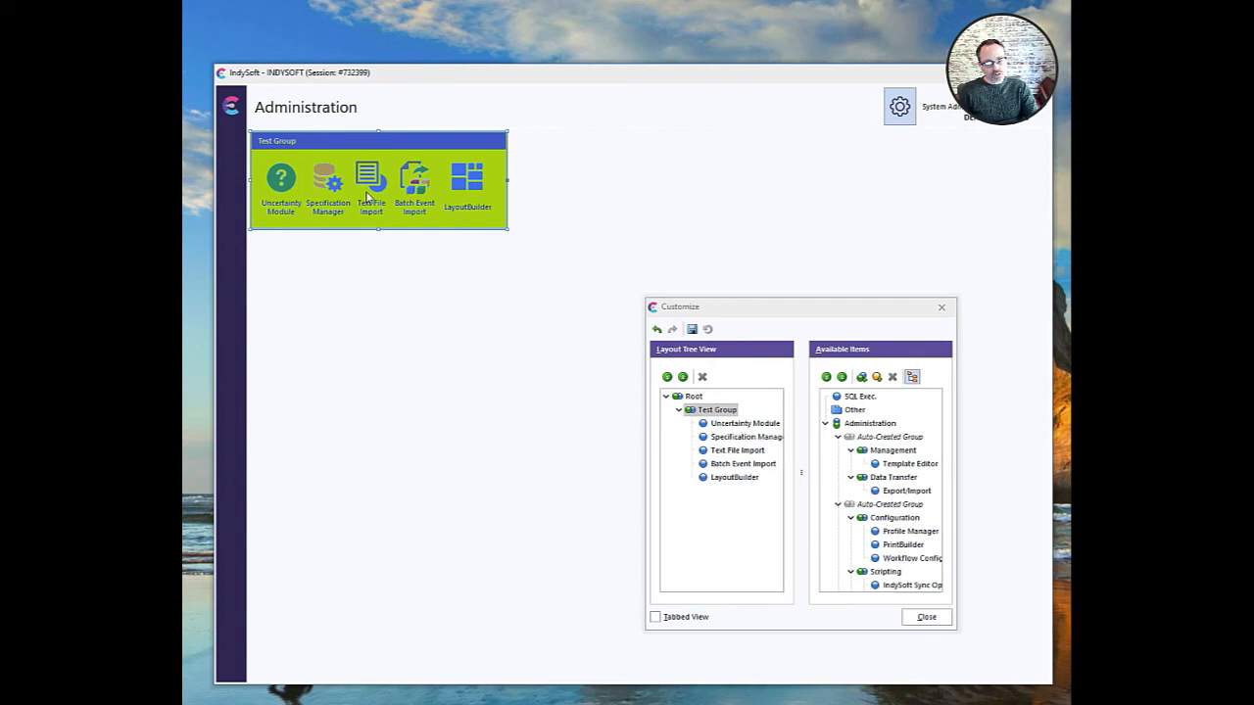
pyautogui.moveTo(470, 199)
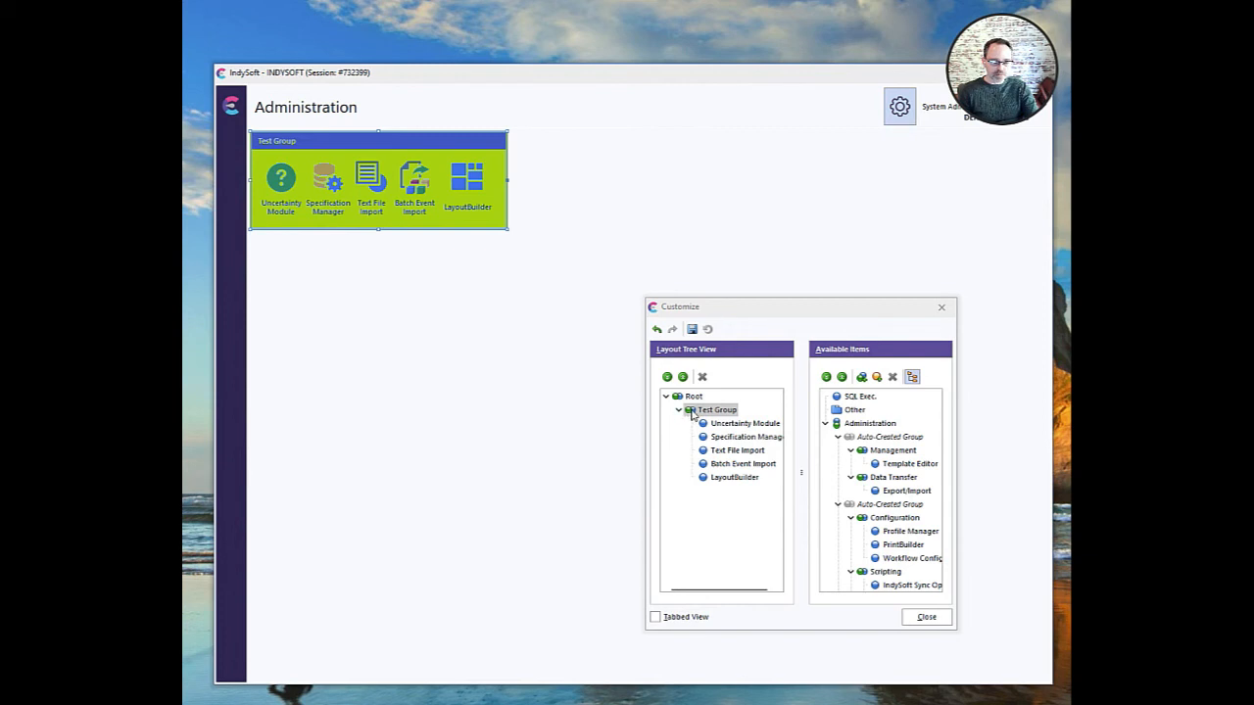
pyautogui.moveTo(438, 221)
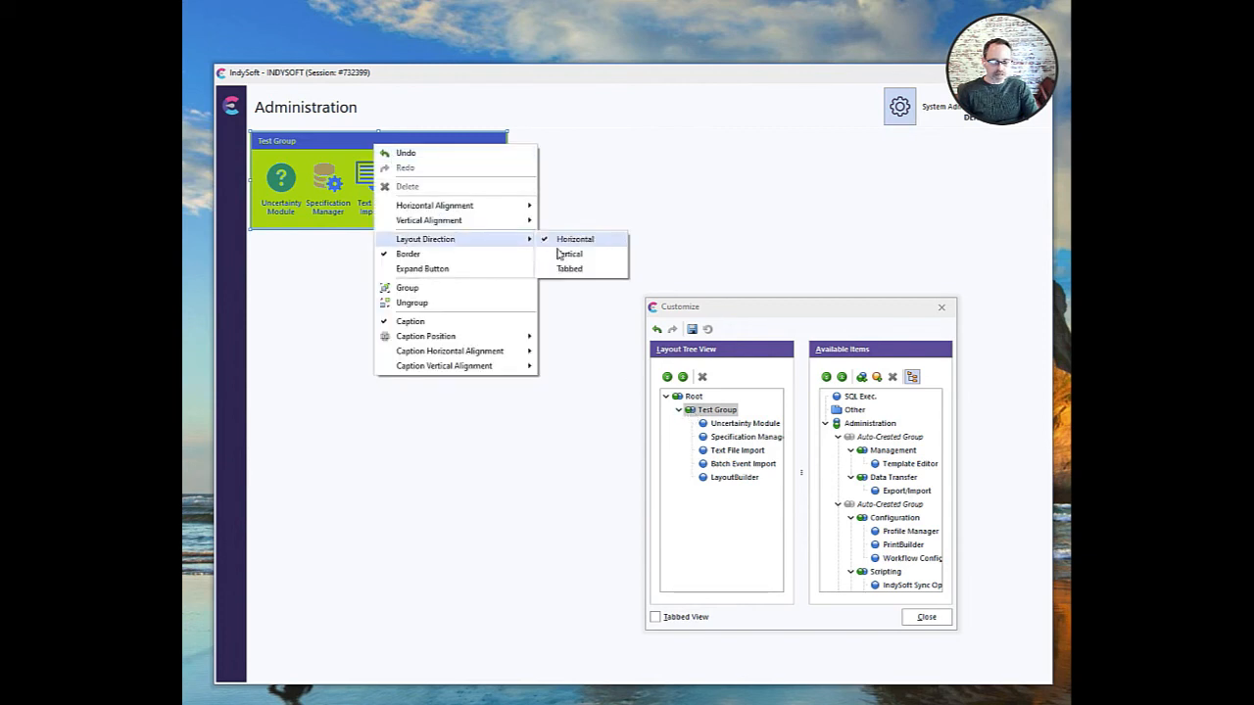
pyautogui.click(569, 254)
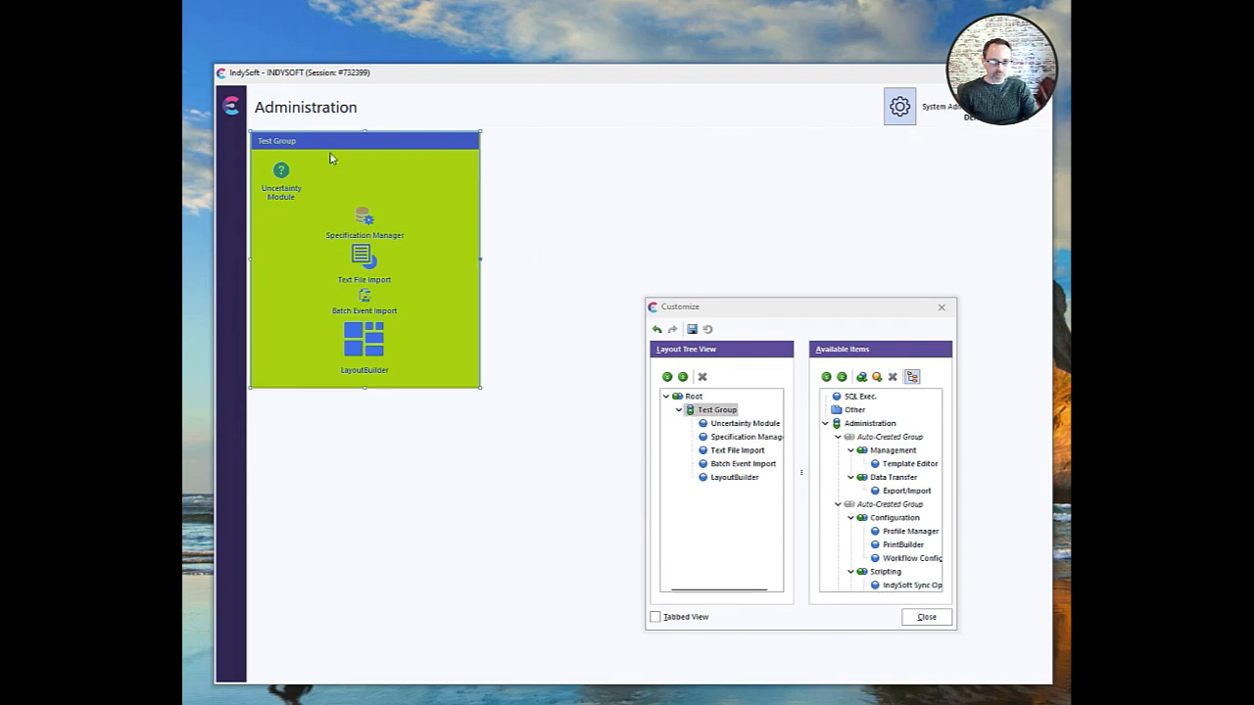
pyautogui.rightClick(363, 156)
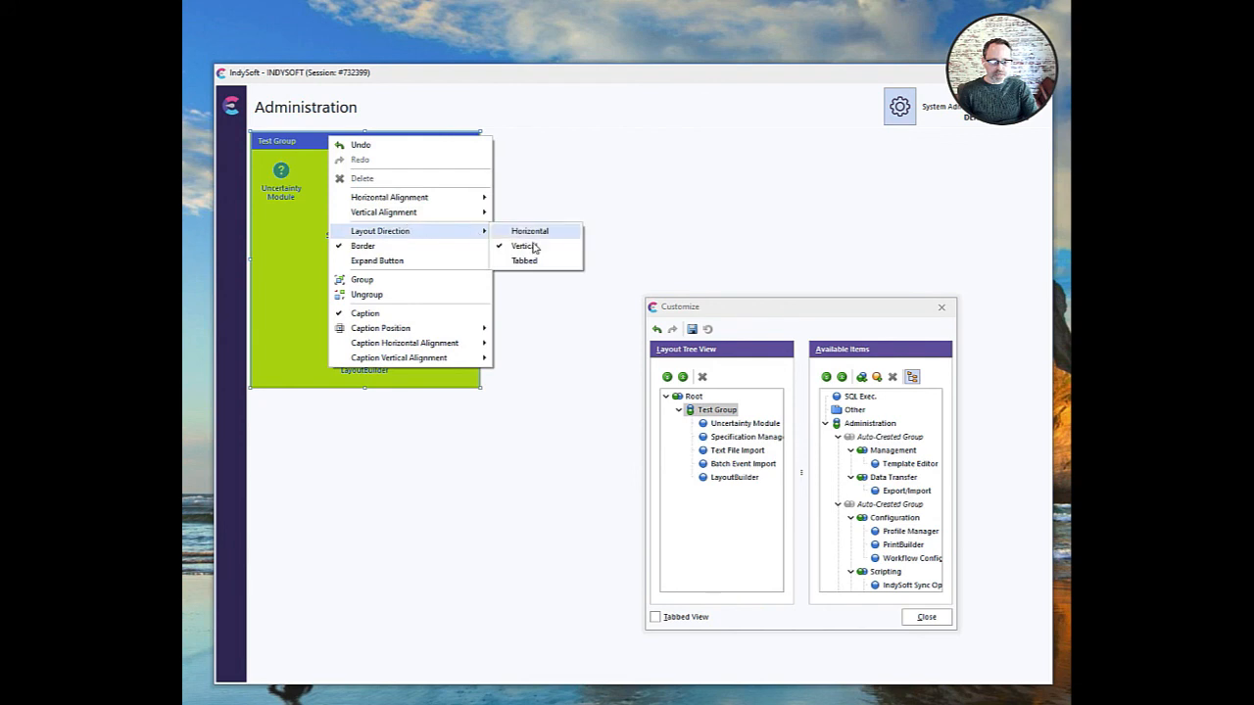
pyautogui.click(524, 260)
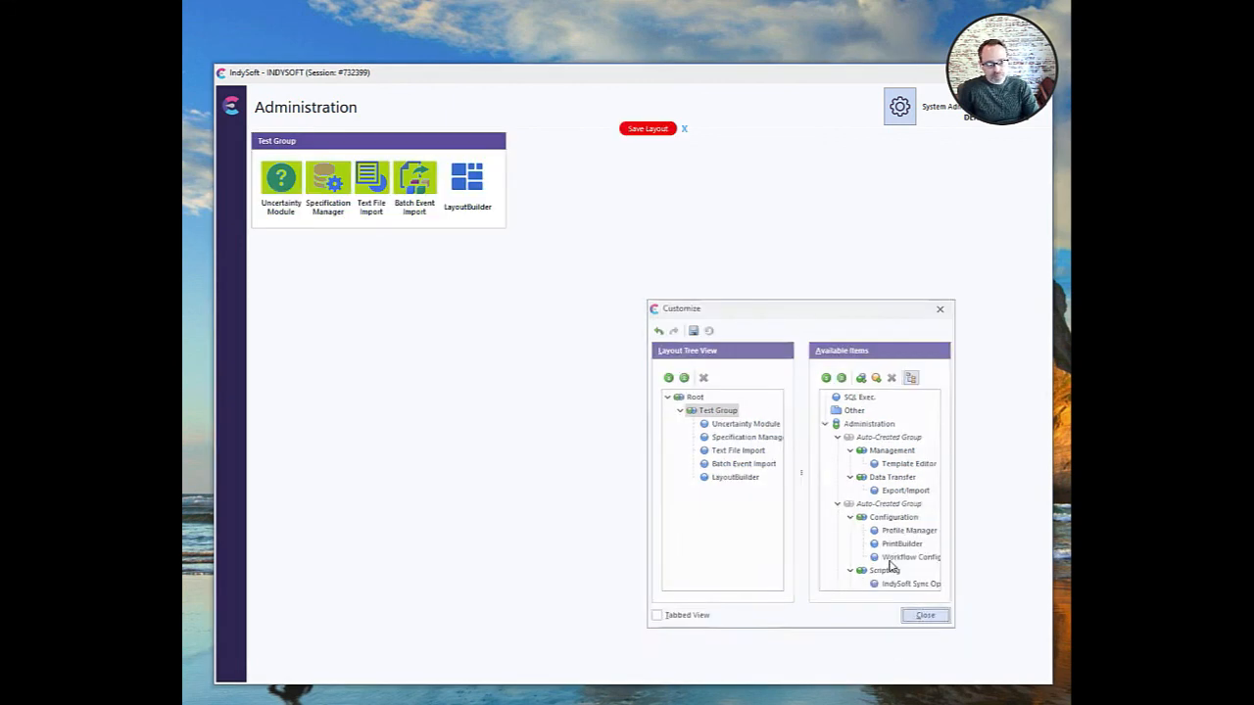
# Close the Customize dialog to restore the original Administration layout
pyautogui.click(924, 615)
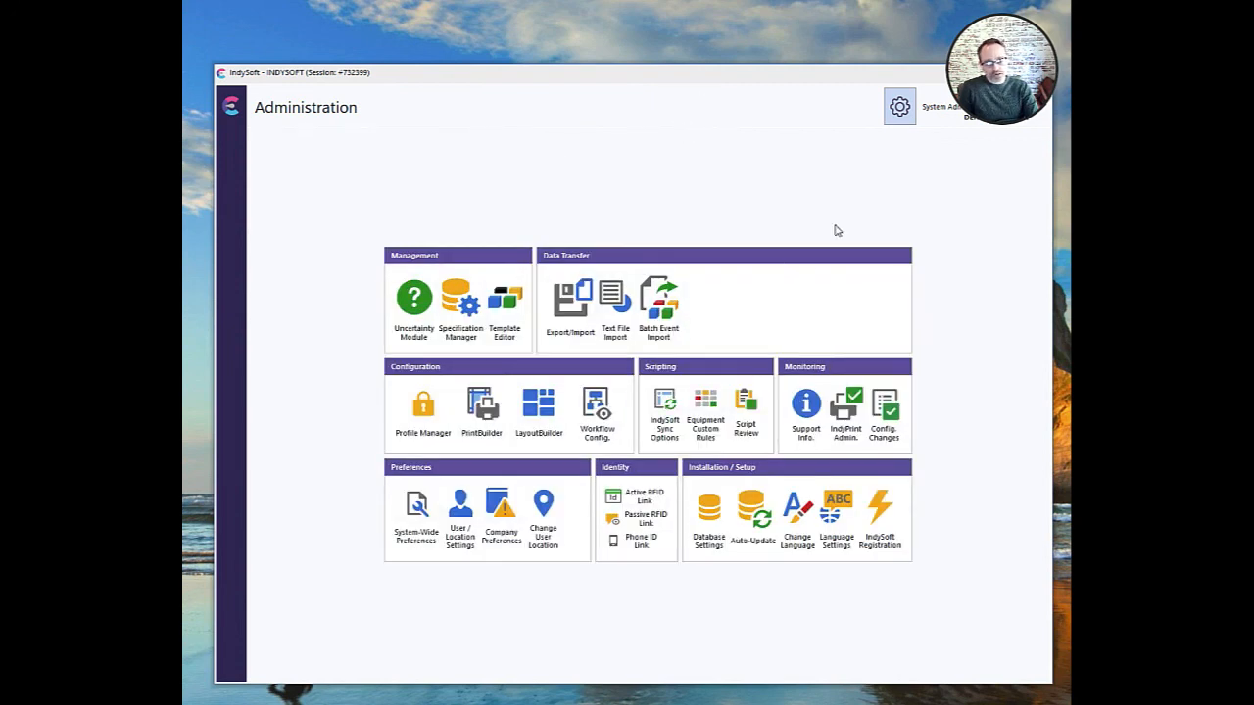
pyautogui.moveTo(549, 458)
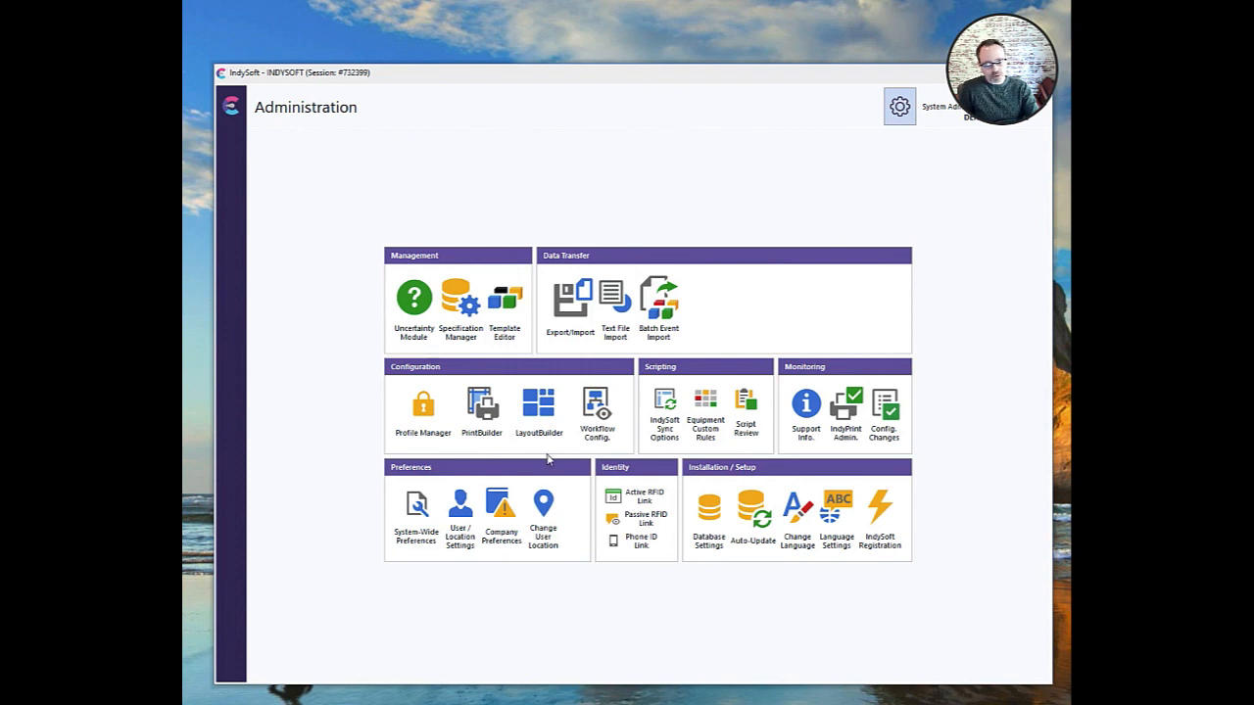
pyautogui.moveTo(585, 517)
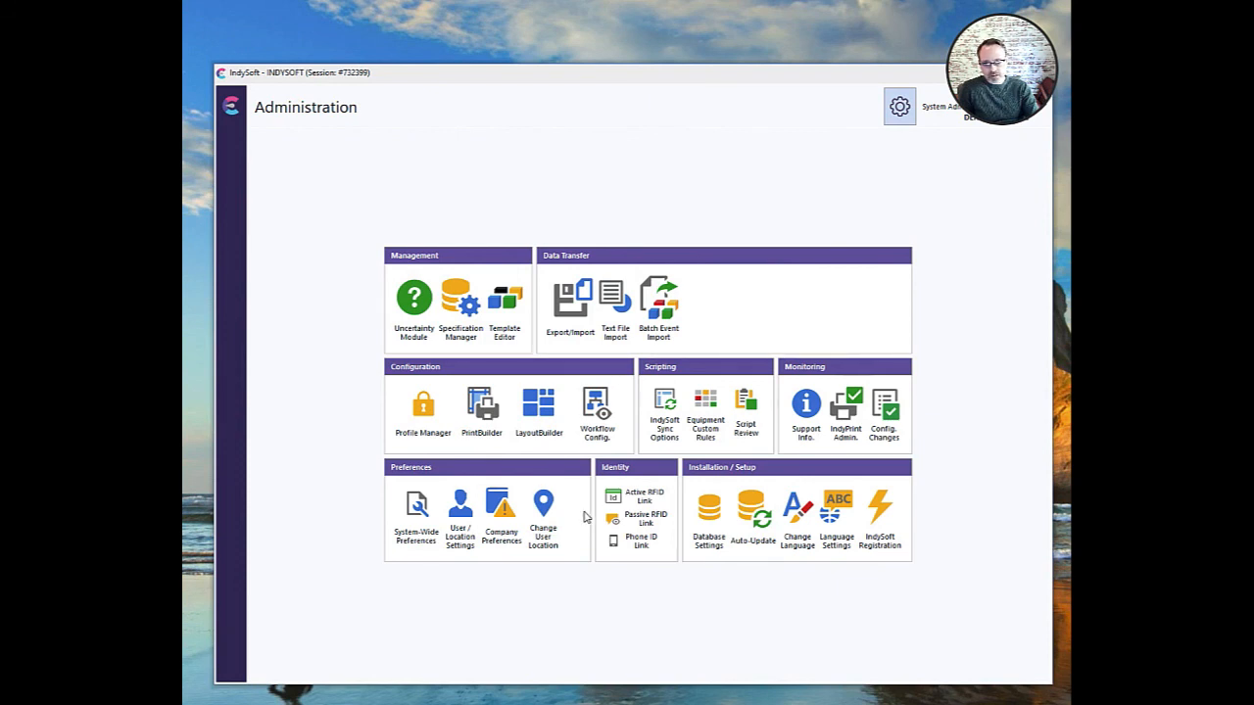